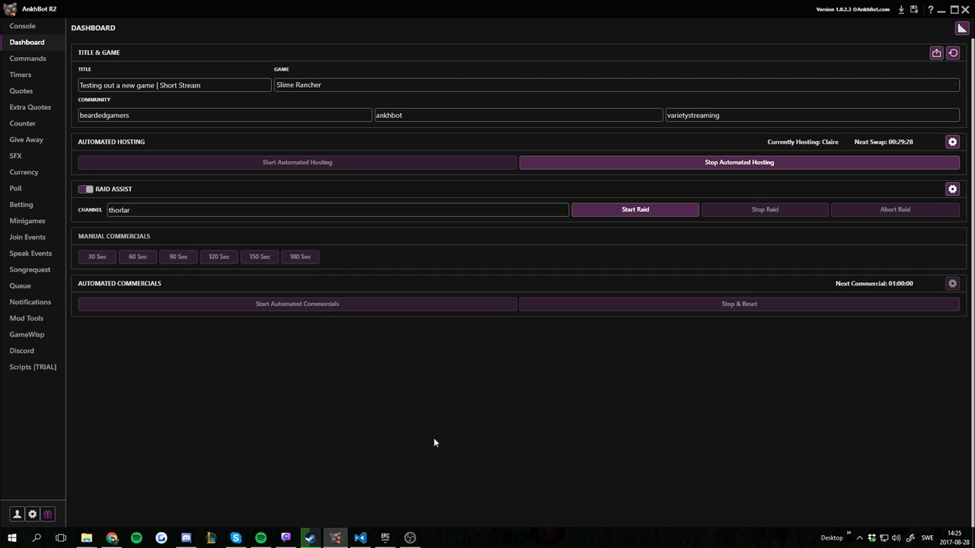
mouse_move(480, 445)
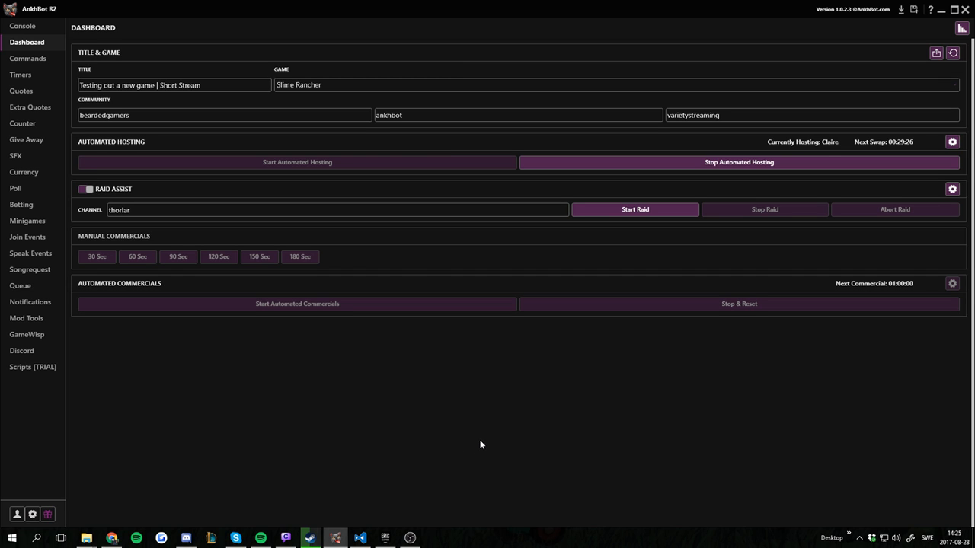
mouse_move(609, 417)
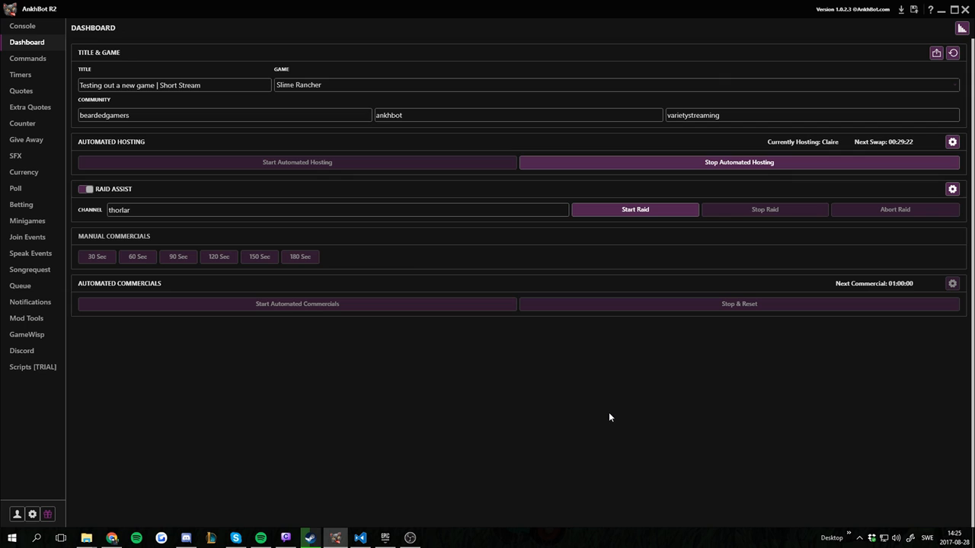
mouse_move(105, 215)
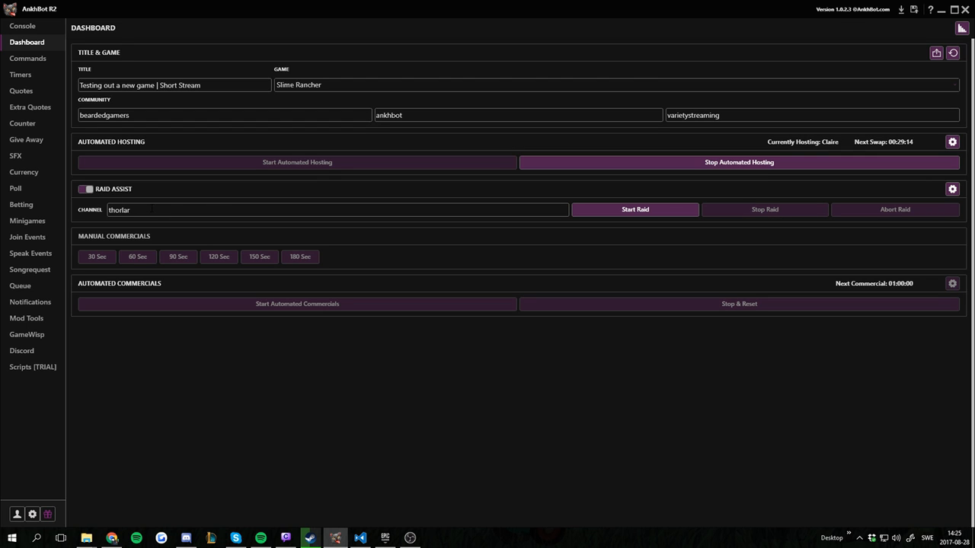
mouse_move(883, 203)
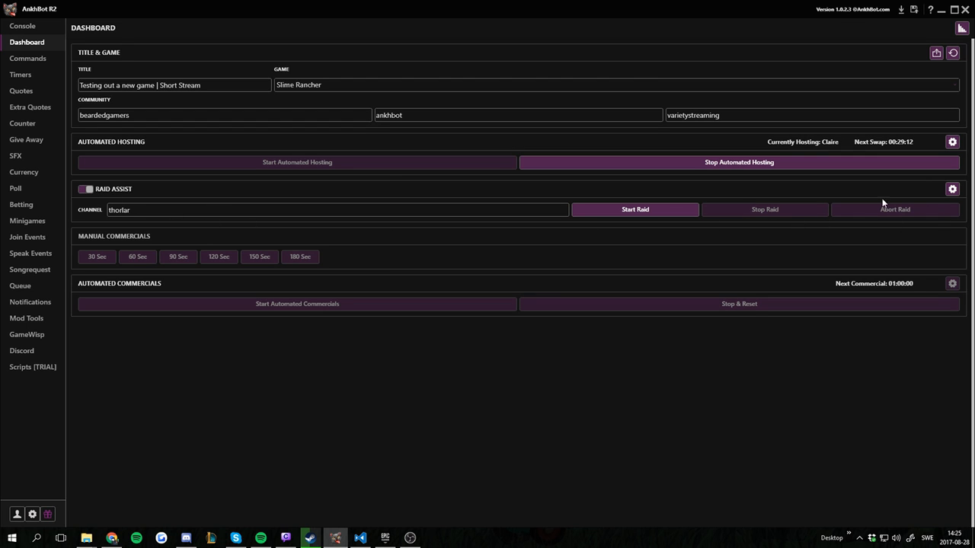
mouse_move(956, 212)
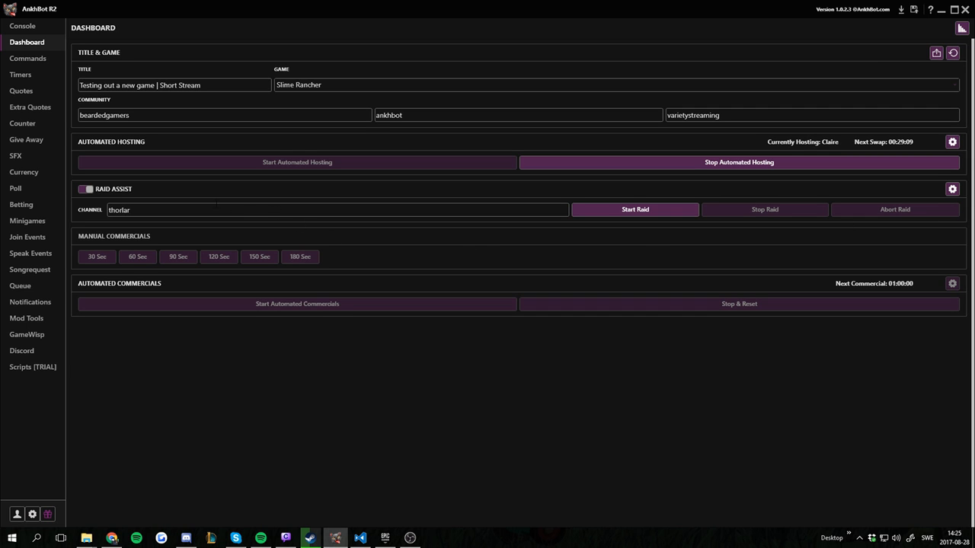
Step: Open the Global Raid Assist Settings from the Raid Assist panel's gear icon
double_click(118, 209)
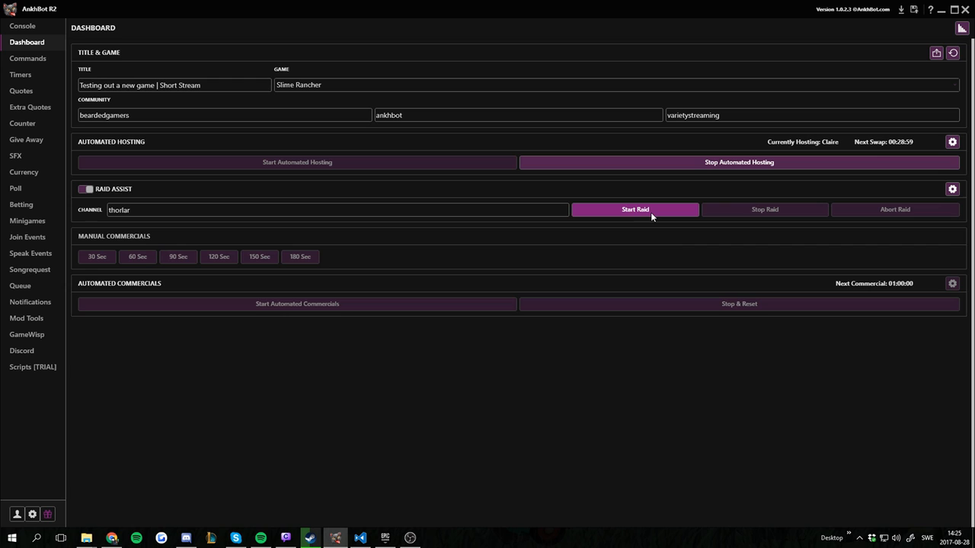
mouse_move(649, 218)
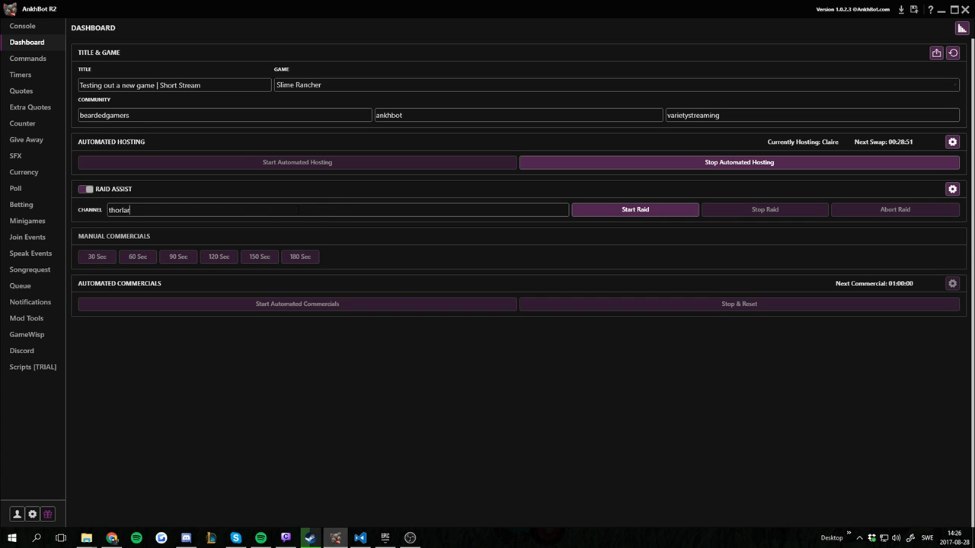
mouse_move(759, 217)
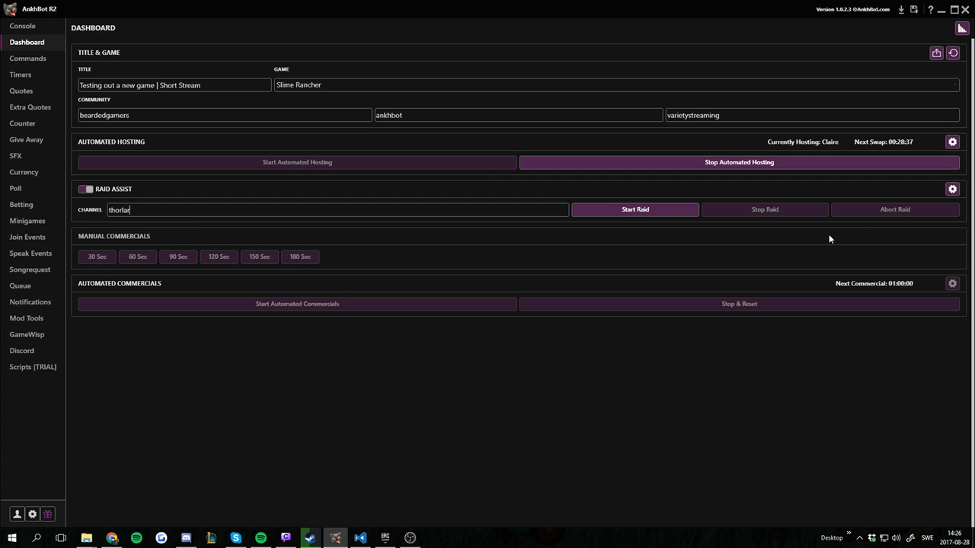
mouse_move(952, 189)
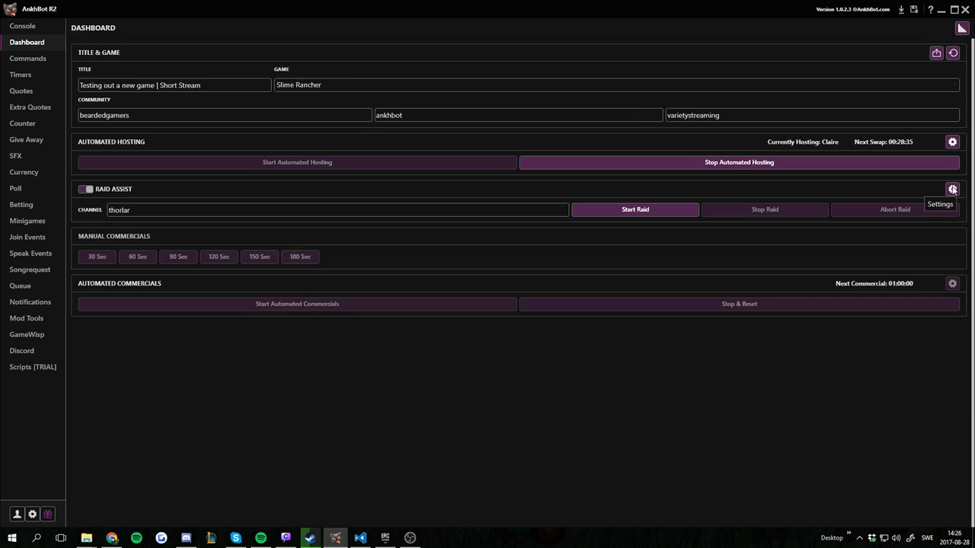
click(952, 189)
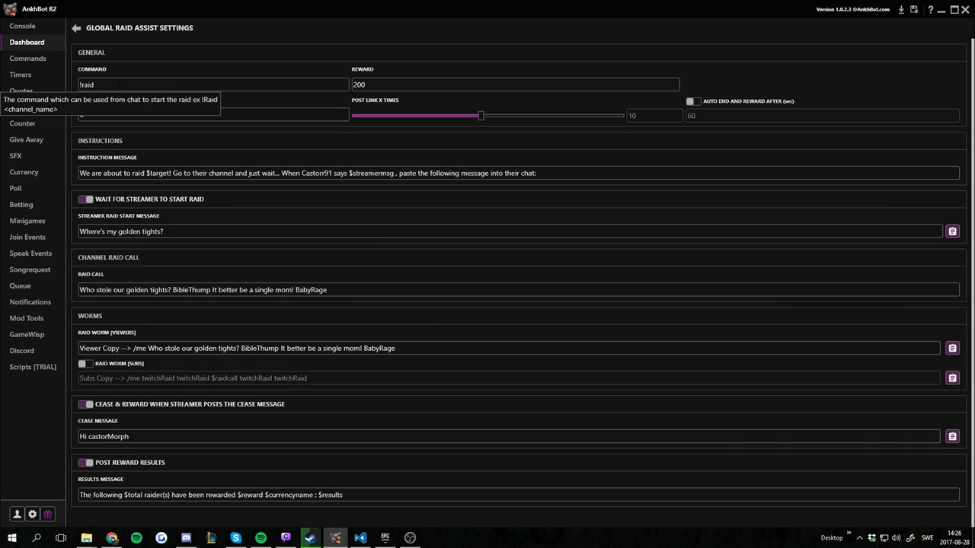
mouse_move(306, 215)
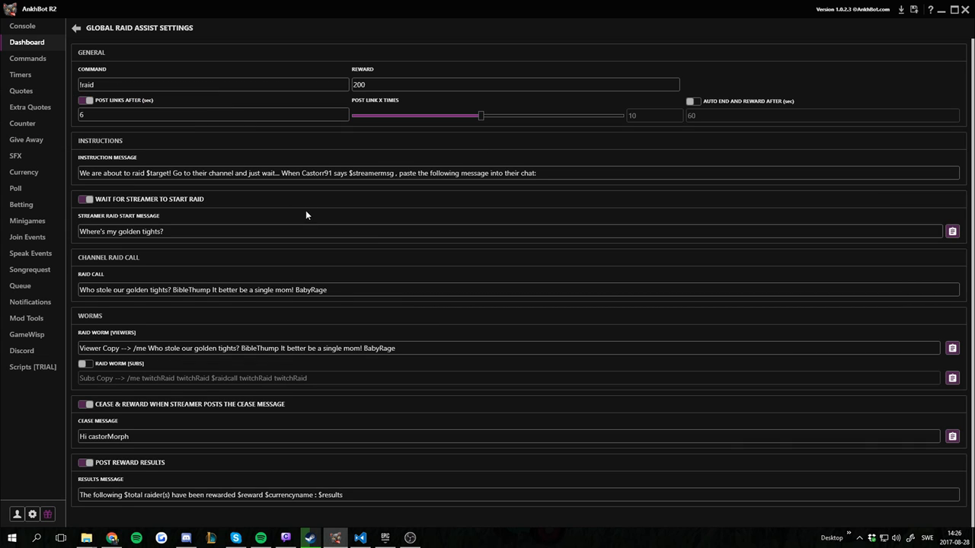
mouse_move(86, 85)
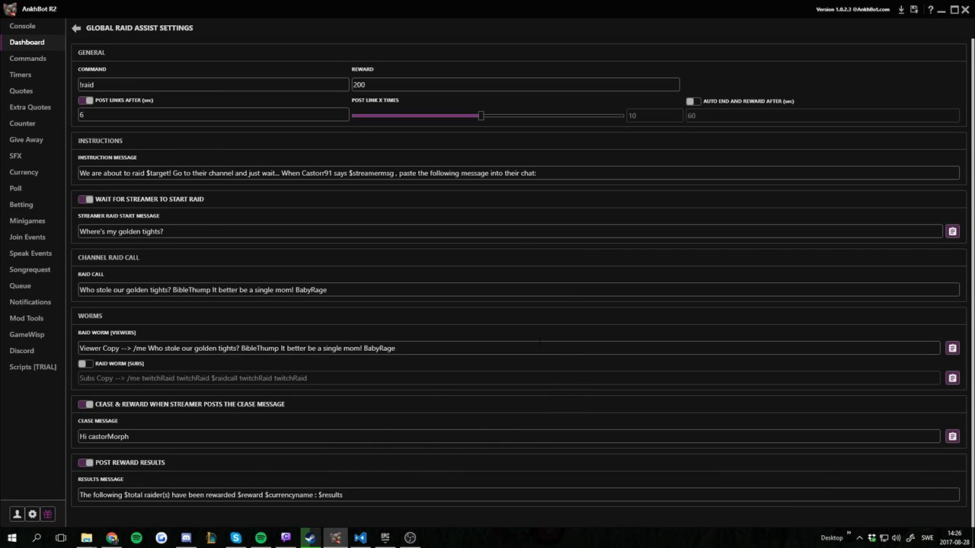
mouse_move(126, 97)
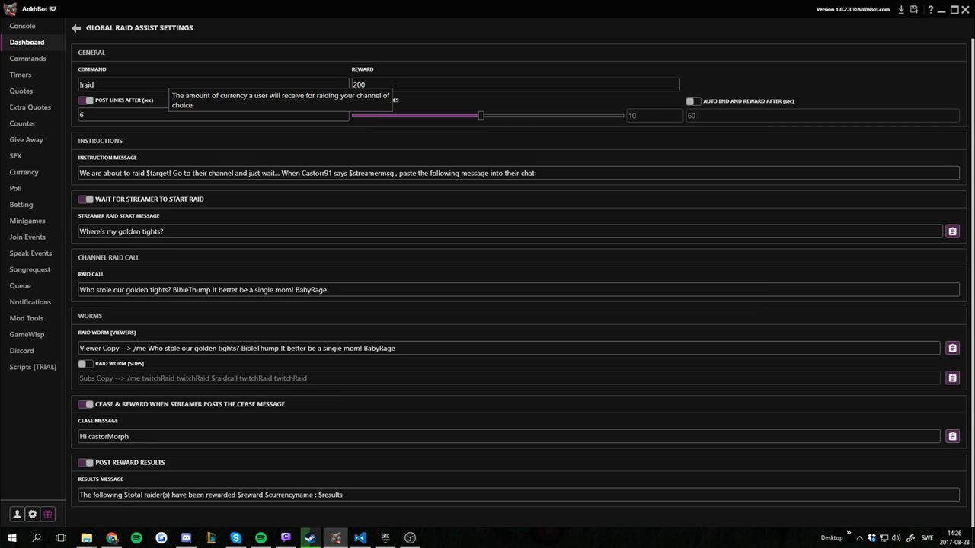
mouse_move(84, 130)
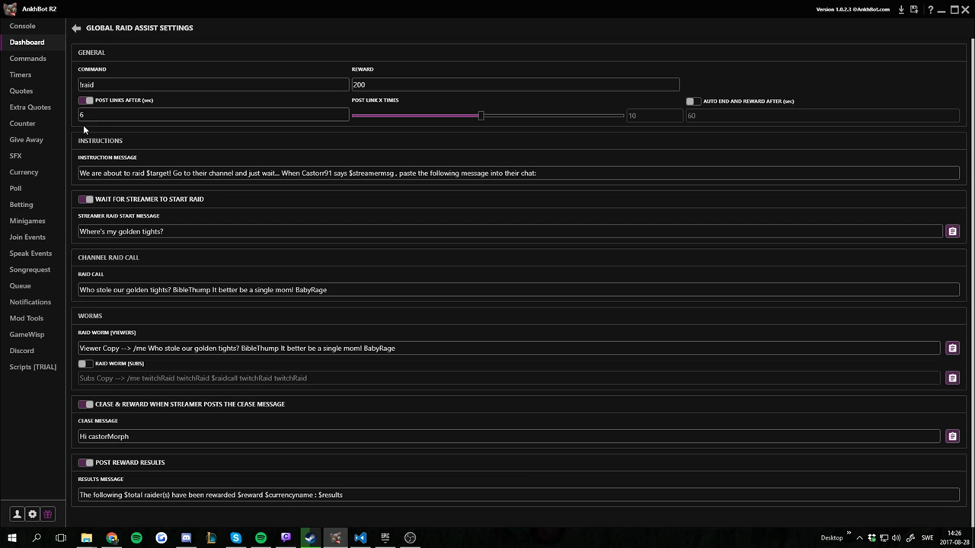
mouse_move(86, 100)
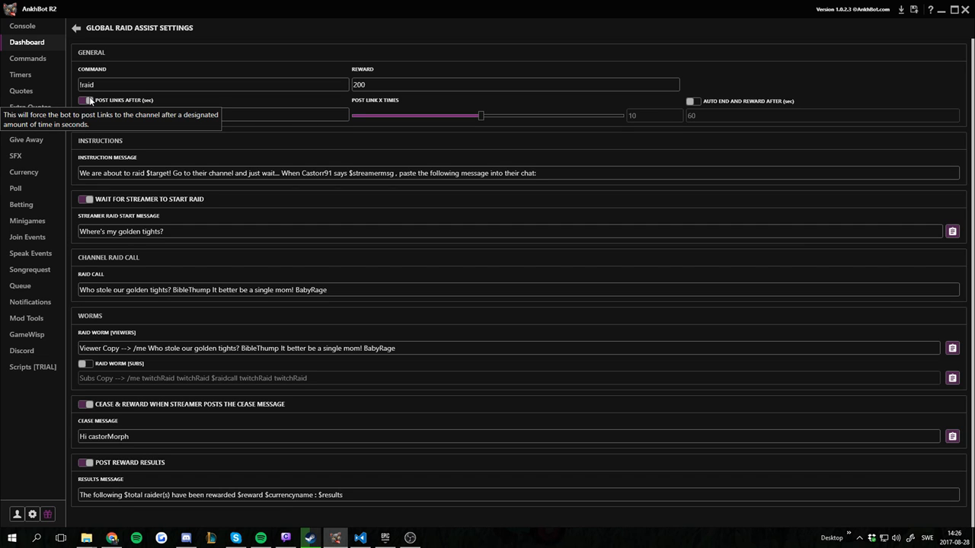
mouse_move(91, 105)
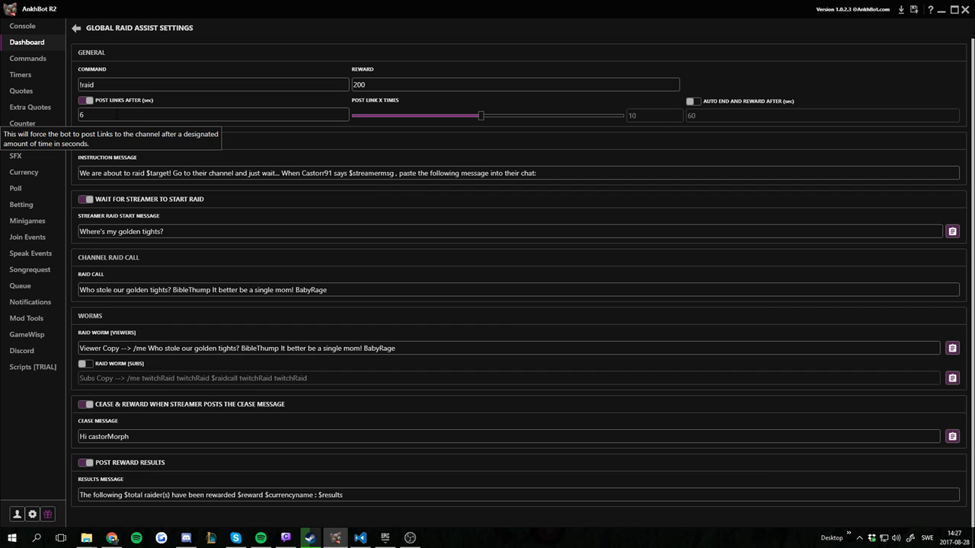
mouse_move(134, 144)
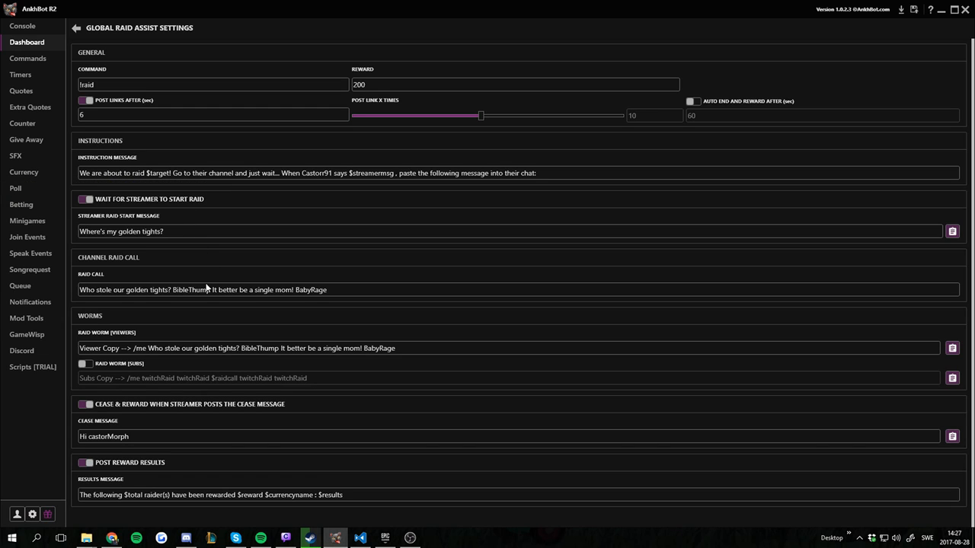
mouse_move(206, 288)
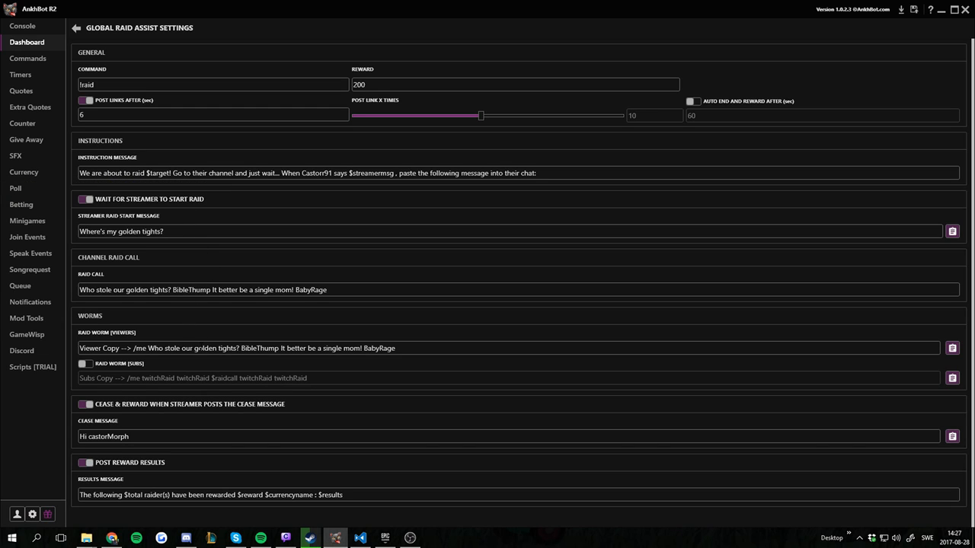
mouse_move(129, 128)
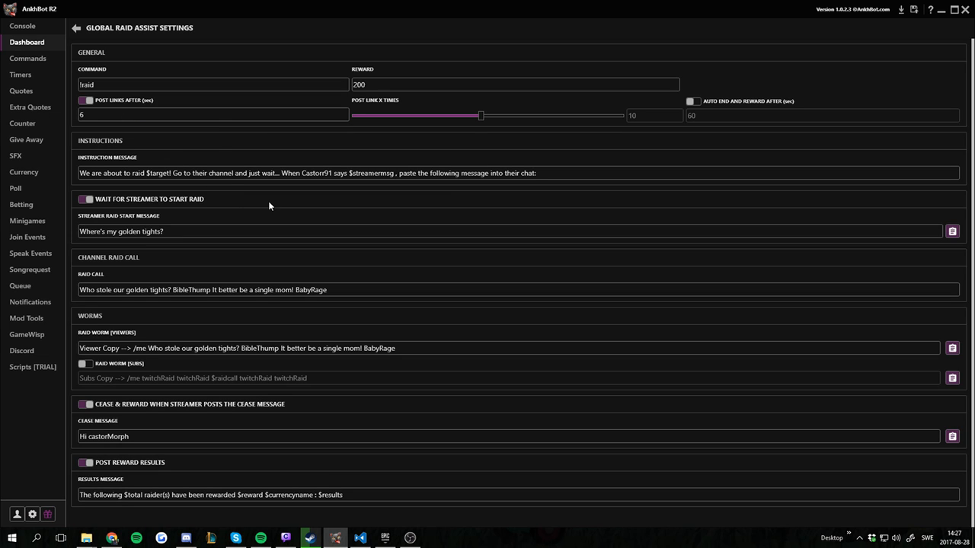
mouse_move(86, 100)
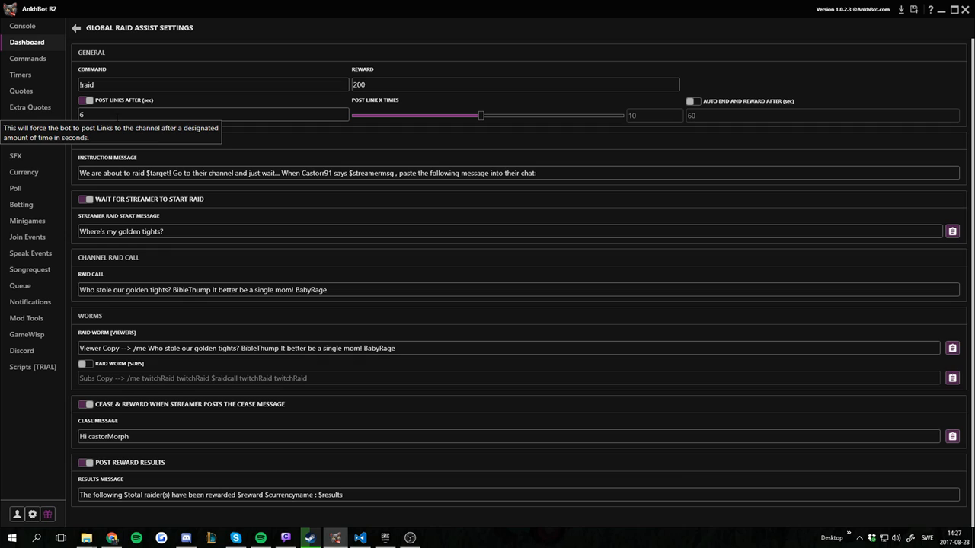
mouse_move(644, 121)
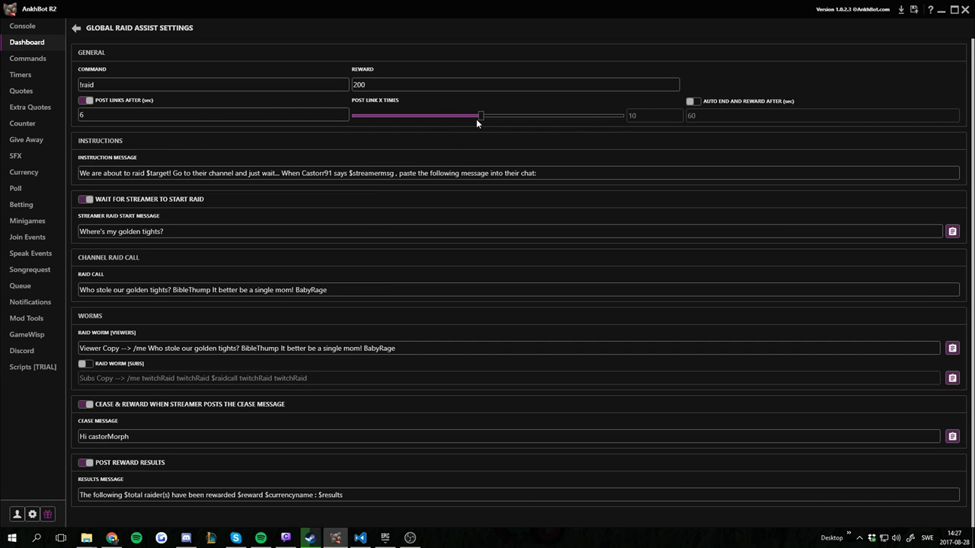
drag(480, 115, 619, 115)
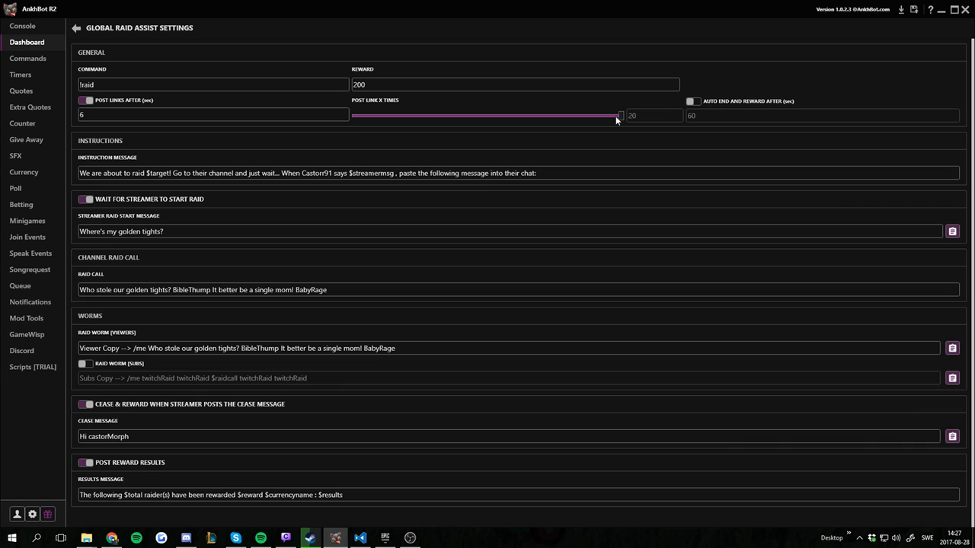
drag(619, 115, 438, 115)
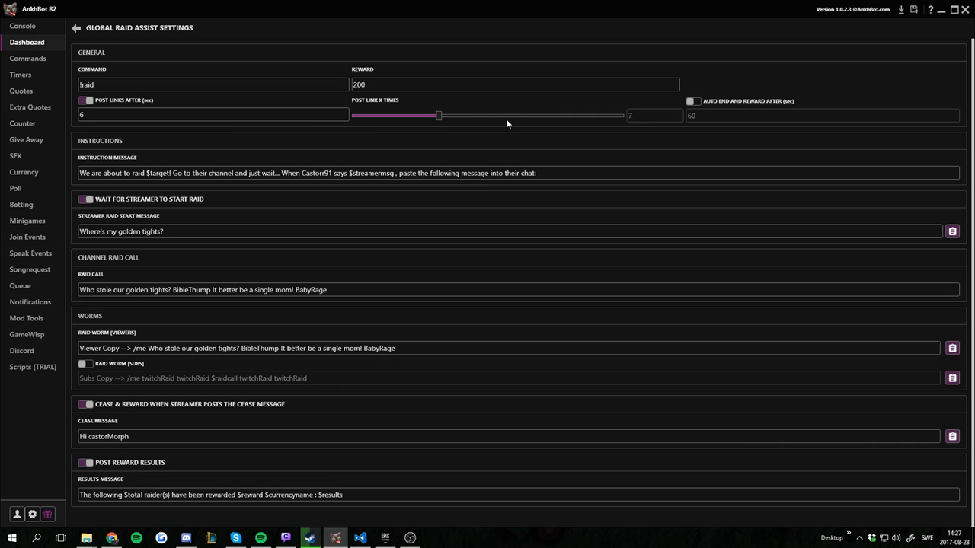
drag(438, 115, 508, 115)
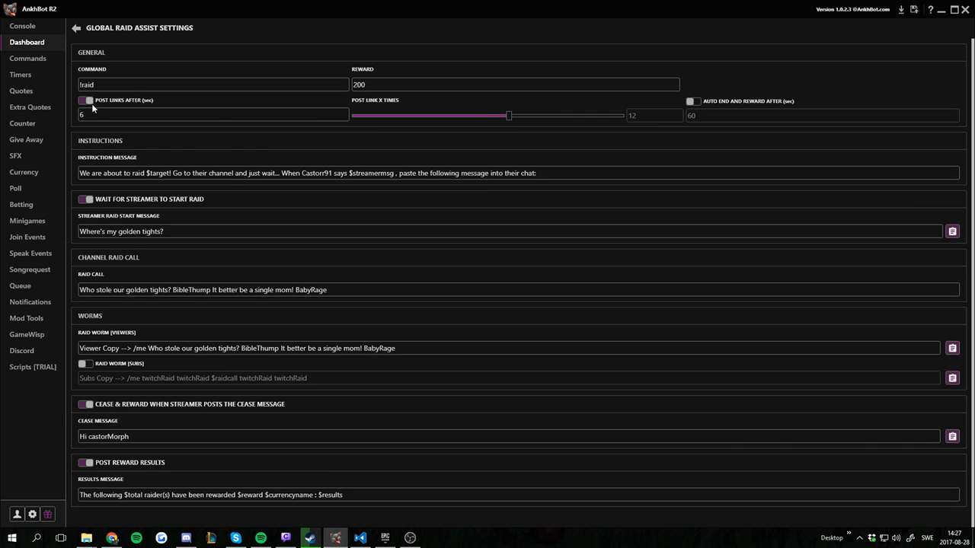
mouse_move(87, 100)
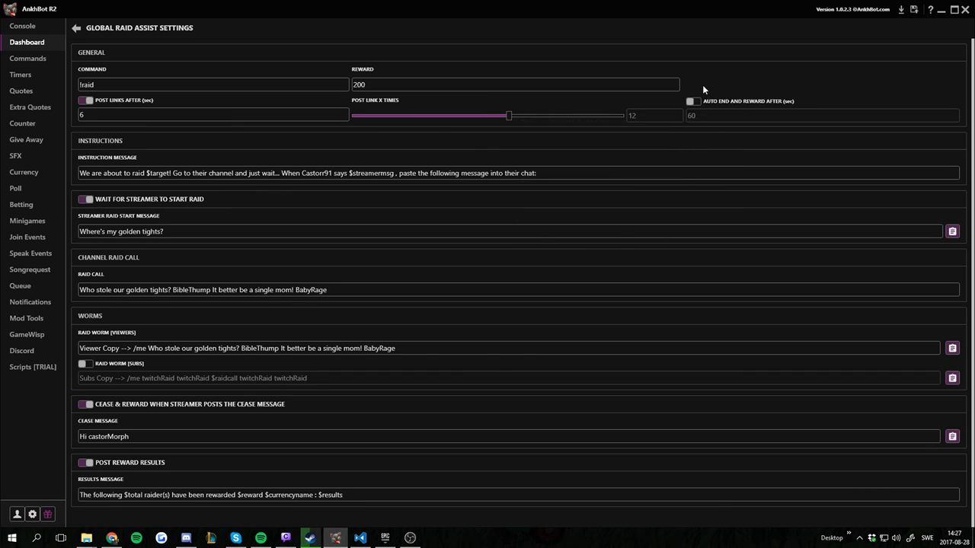
mouse_move(720, 107)
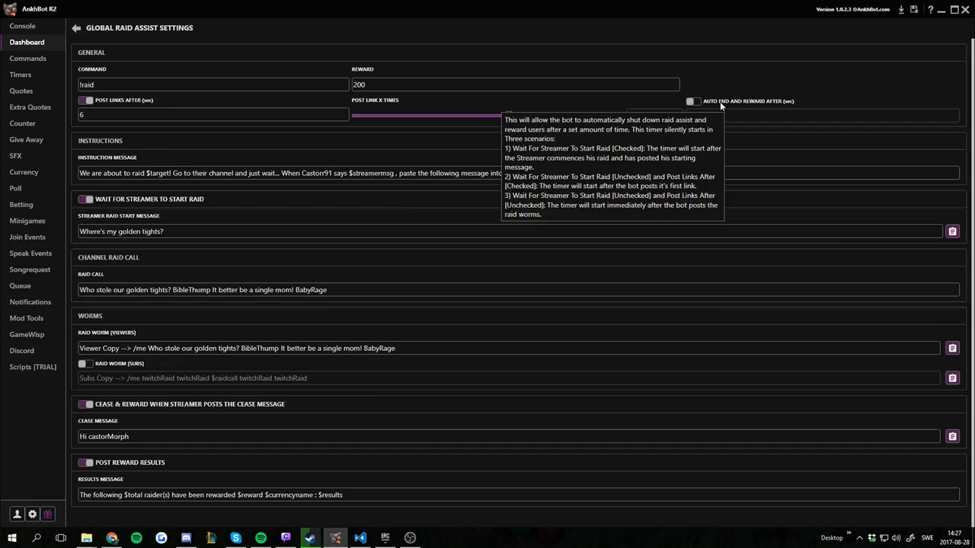
mouse_move(713, 120)
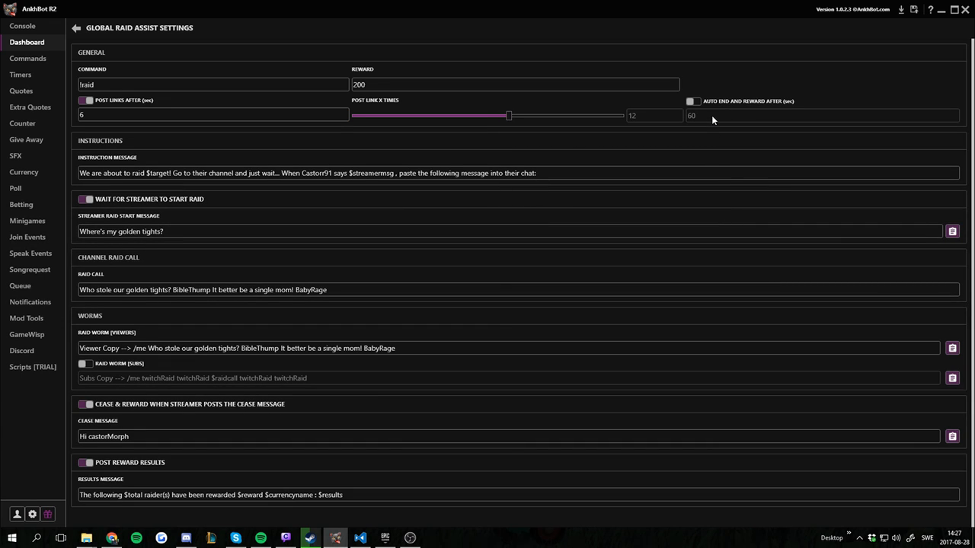
mouse_move(789, 105)
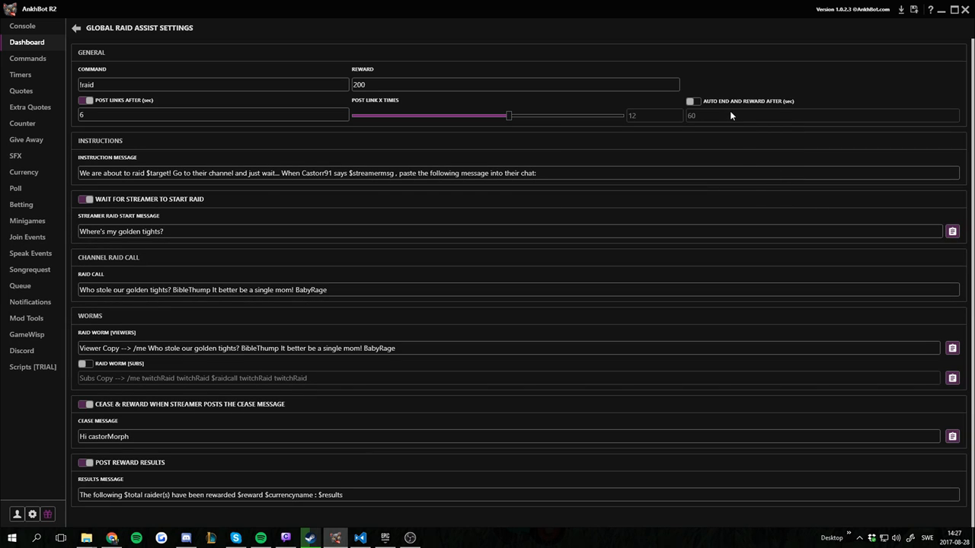
mouse_move(747, 205)
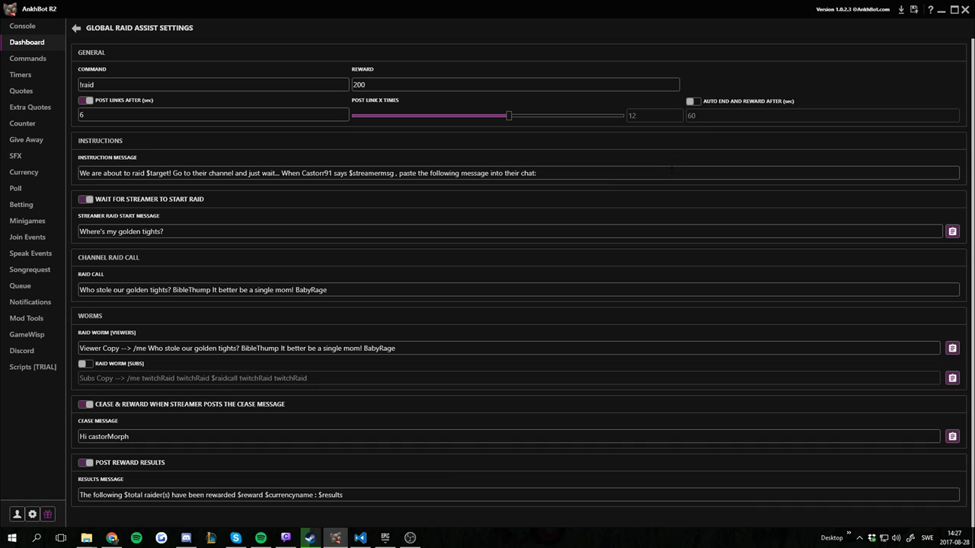
mouse_move(292, 95)
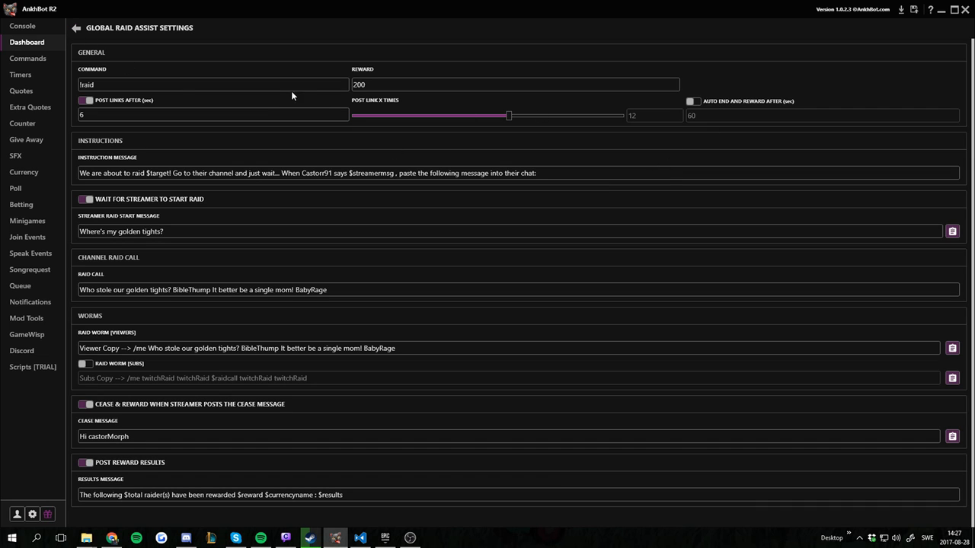
mouse_move(583, 315)
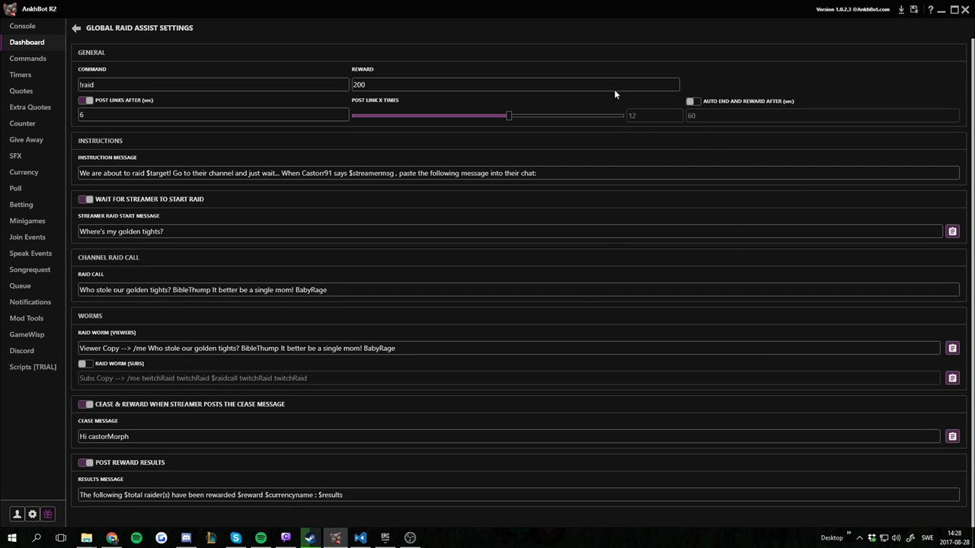
mouse_move(92, 141)
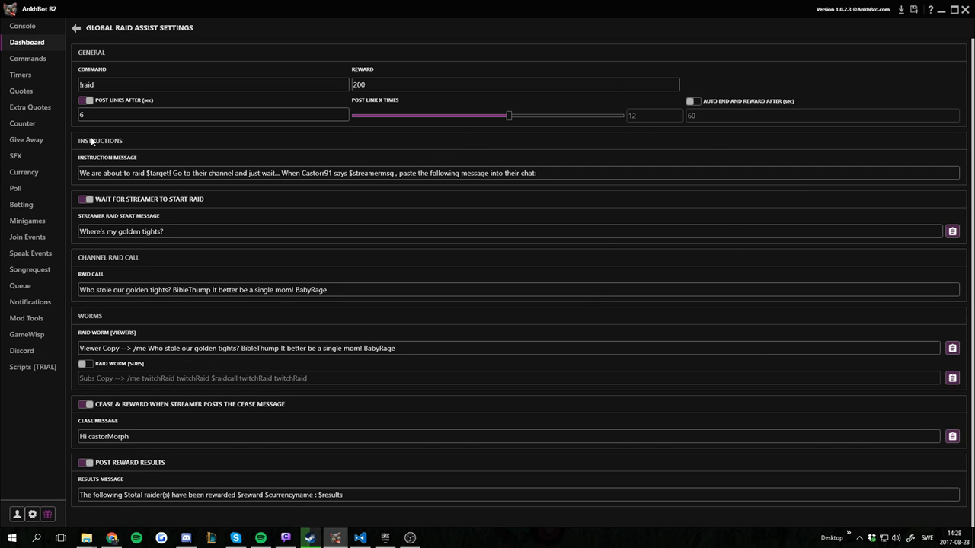
mouse_move(917, 182)
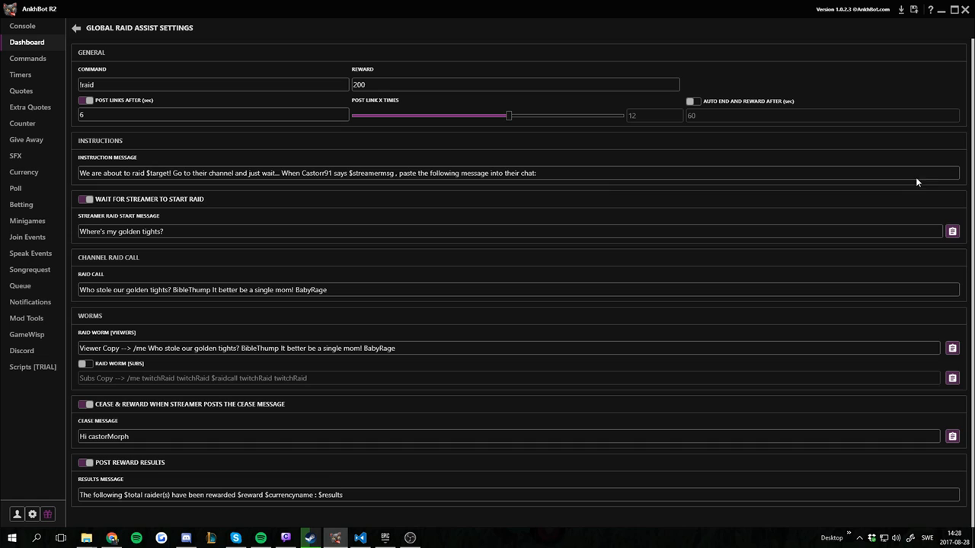
mouse_move(86, 199)
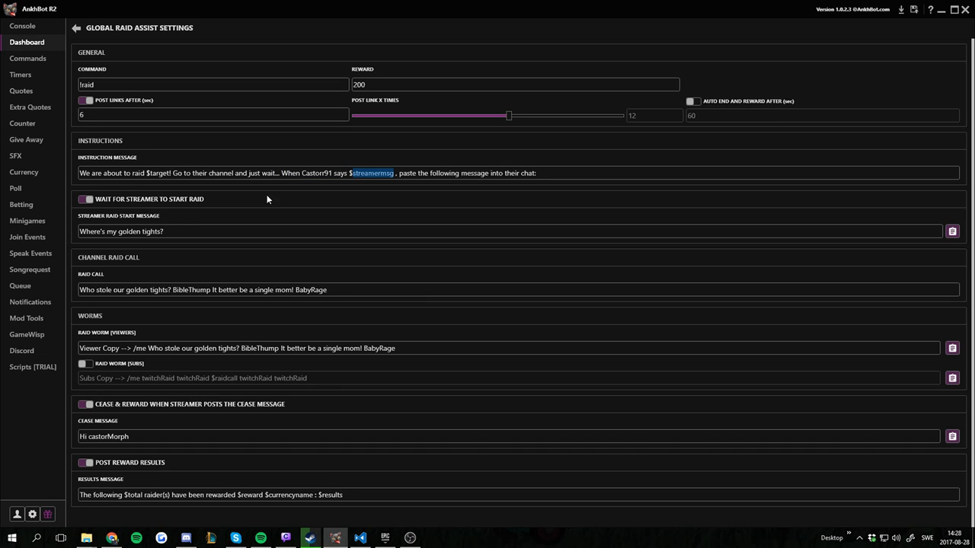
Step: Replace the instruction message text after $streamermsg with ', the raid begins!'
triple_click(120, 231)
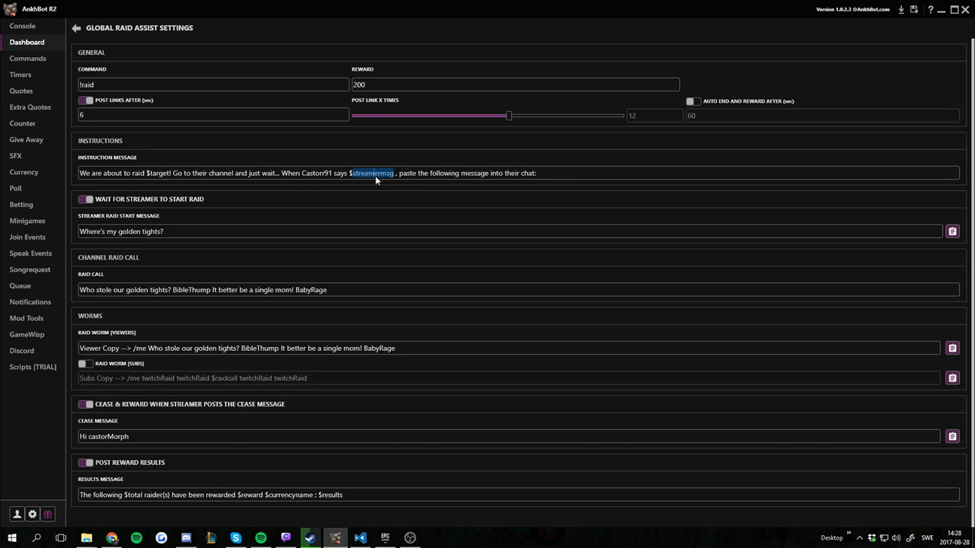
mouse_move(373, 173)
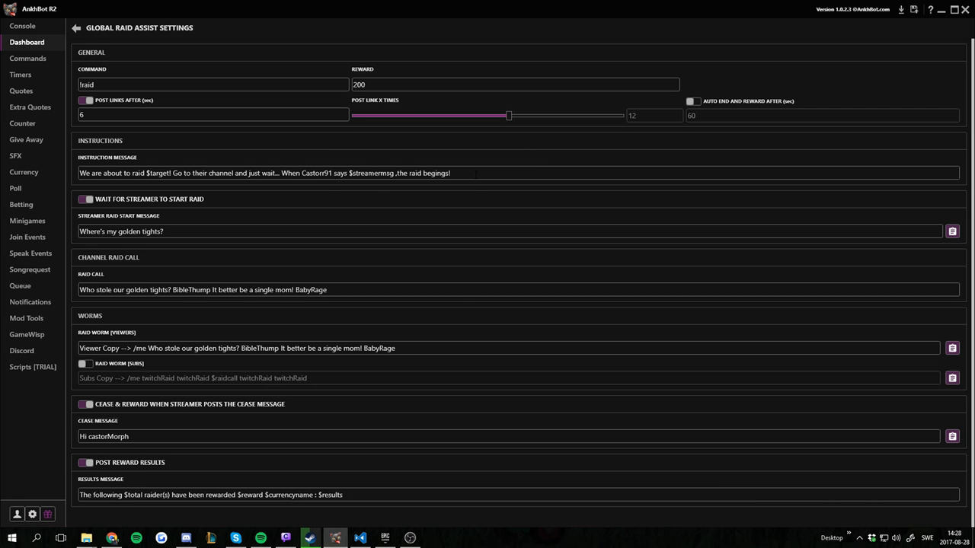
drag(122, 172, 450, 173)
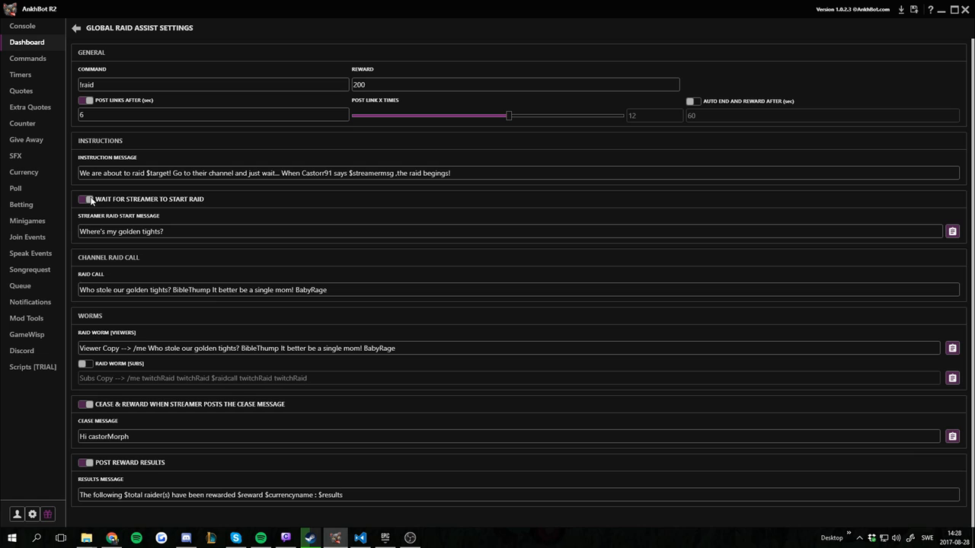
mouse_move(86, 198)
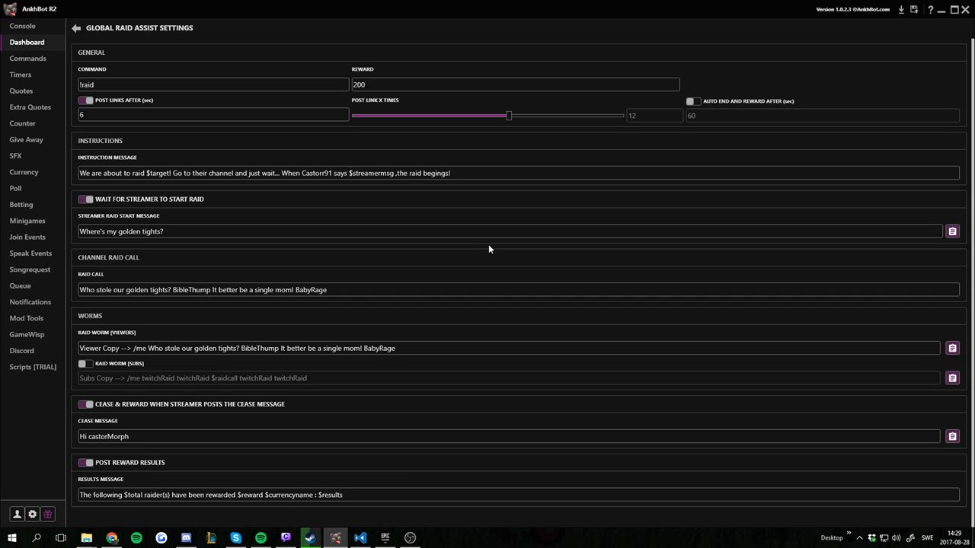
mouse_move(109, 207)
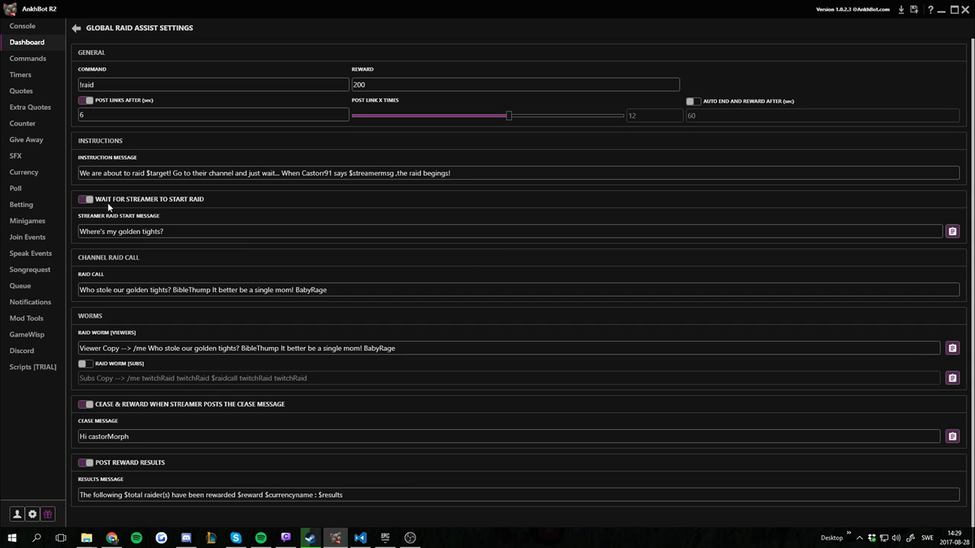
mouse_move(108, 206)
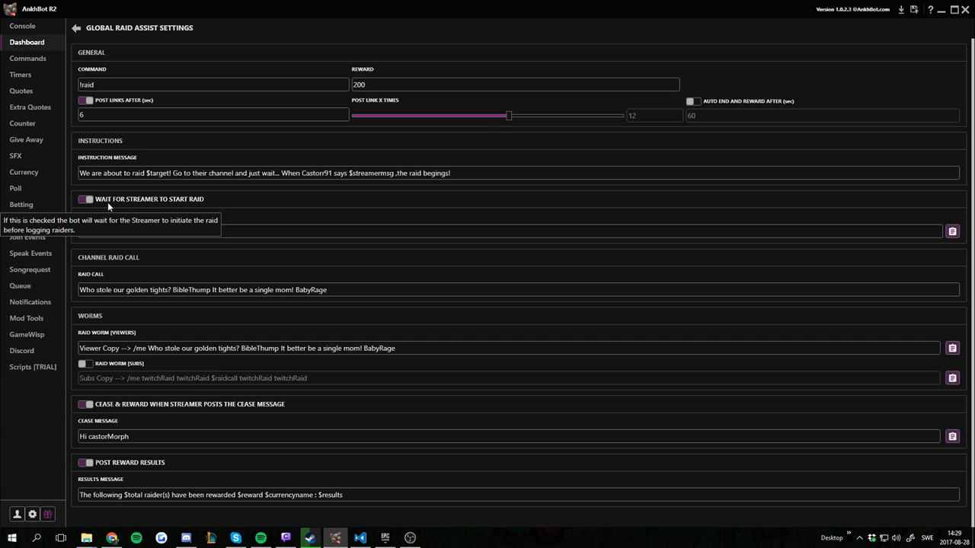
mouse_move(256, 260)
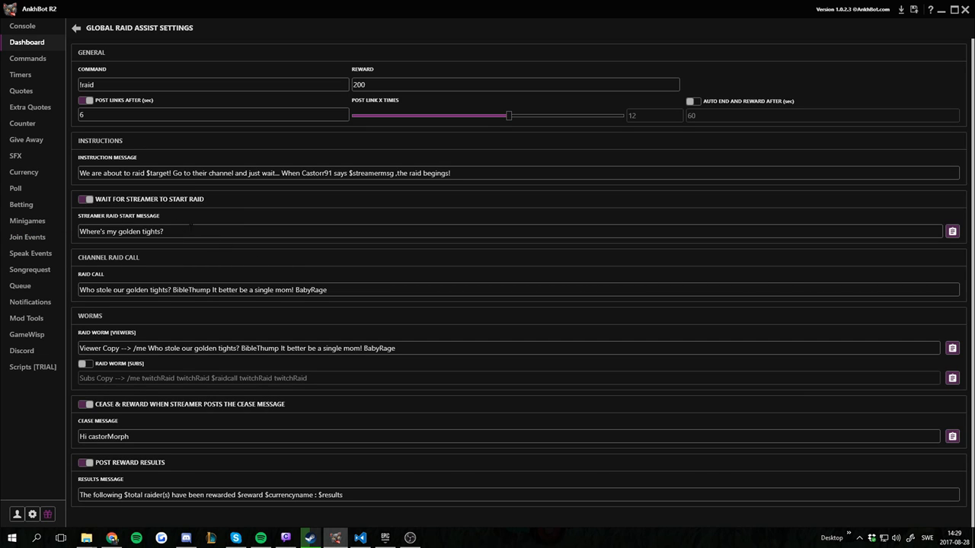
mouse_move(77, 238)
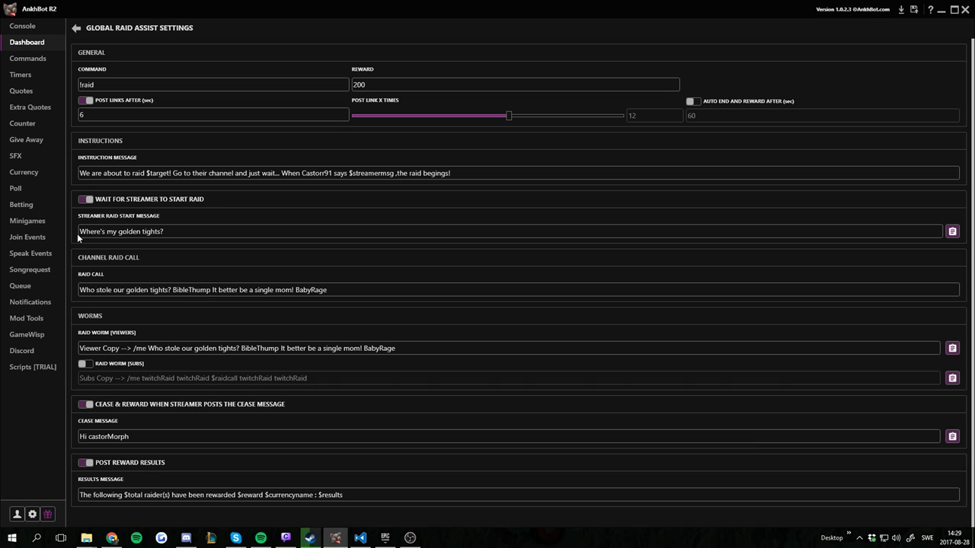
mouse_move(162, 231)
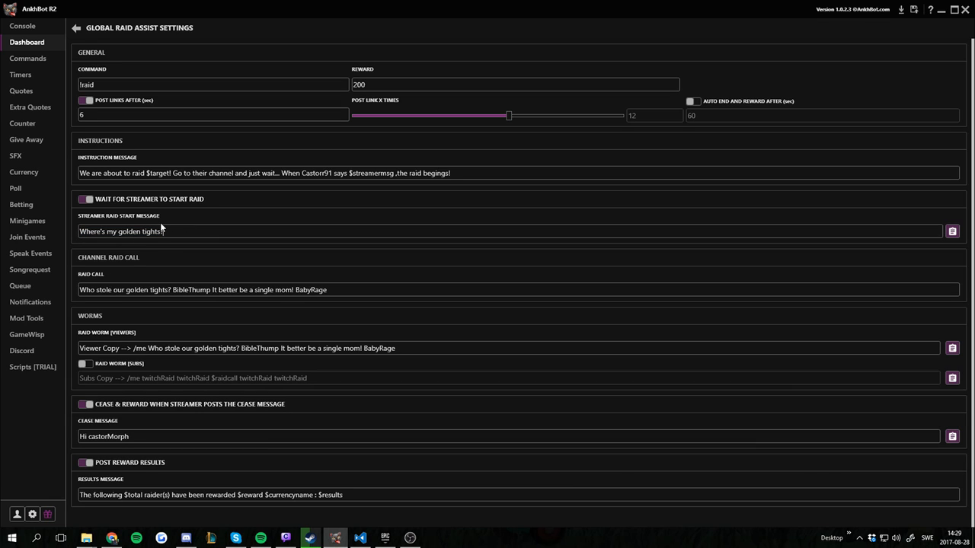
mouse_move(244, 253)
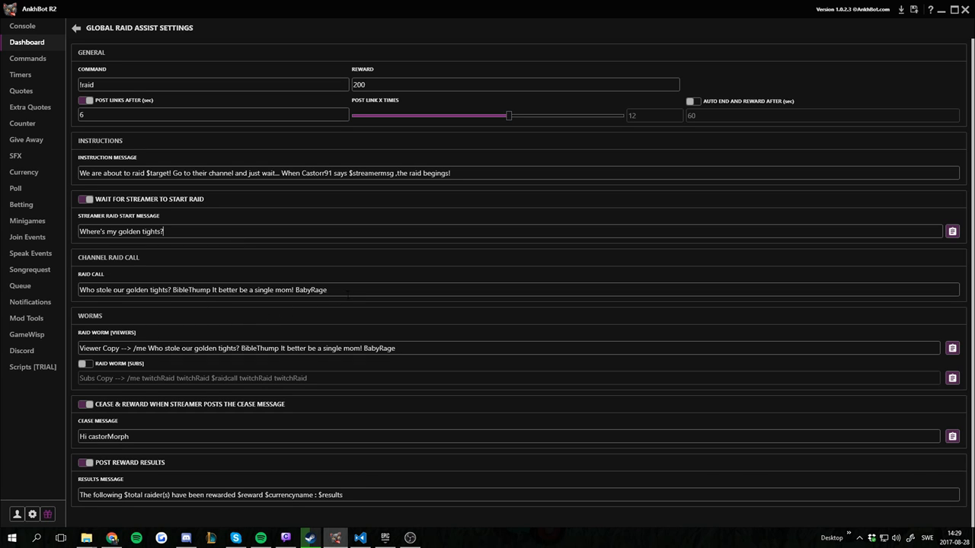
triple_click(201, 289)
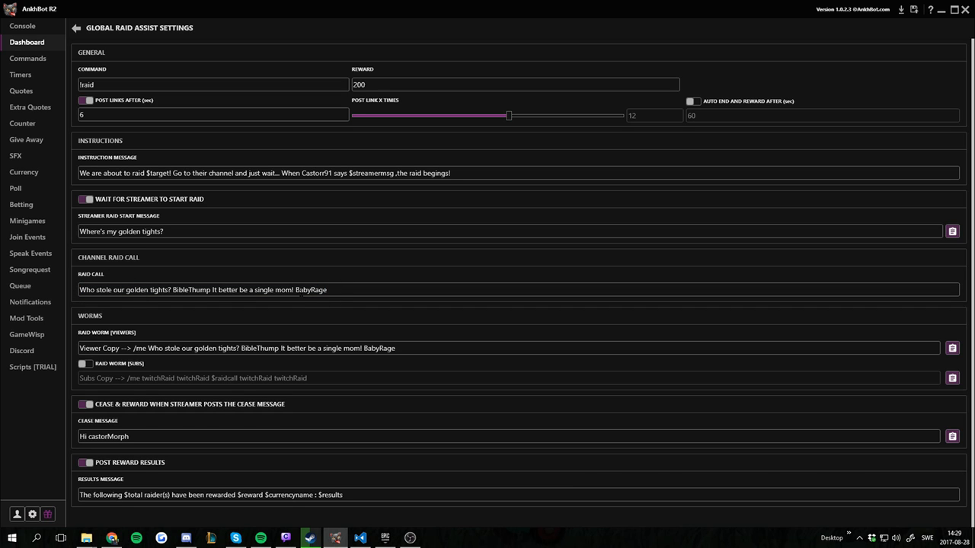
triple_click(203, 289)
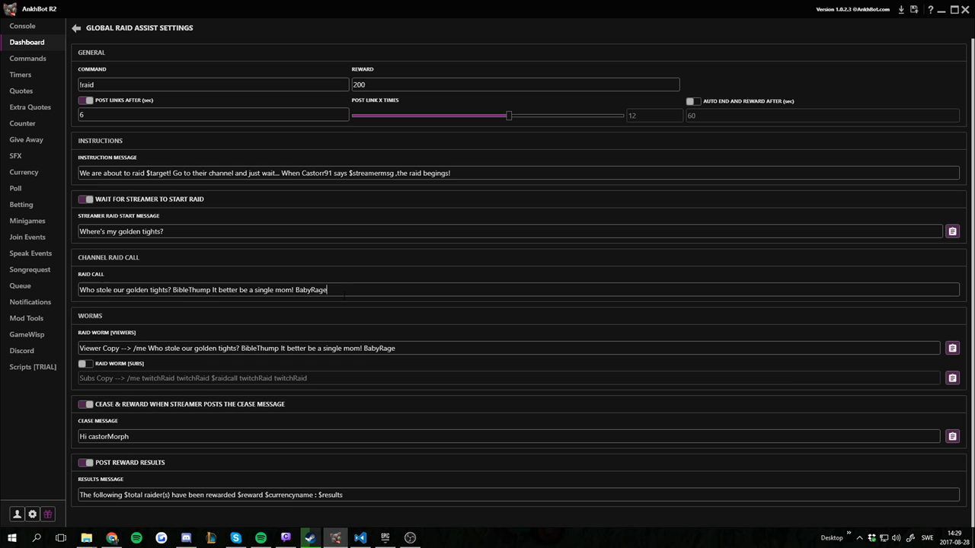
mouse_move(431, 393)
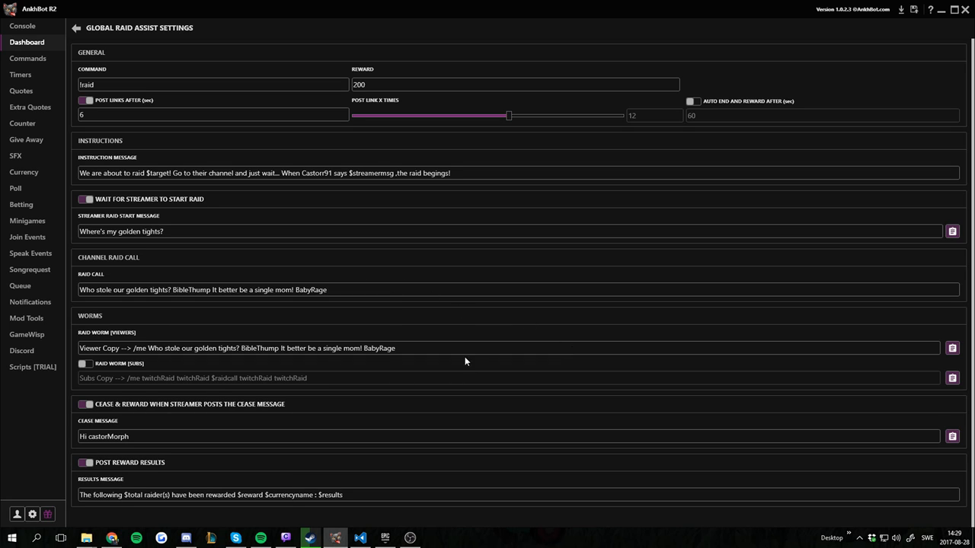
triple_click(202, 290)
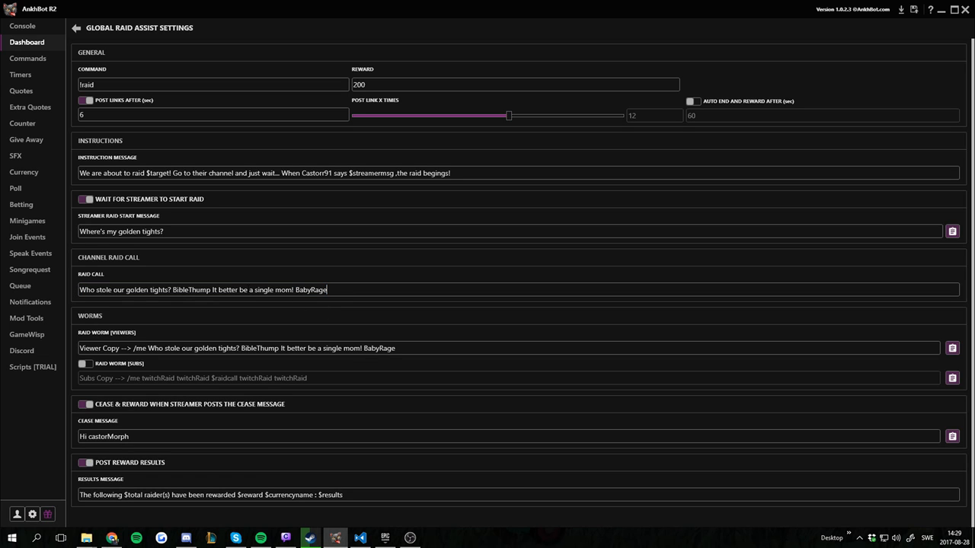
mouse_move(87, 100)
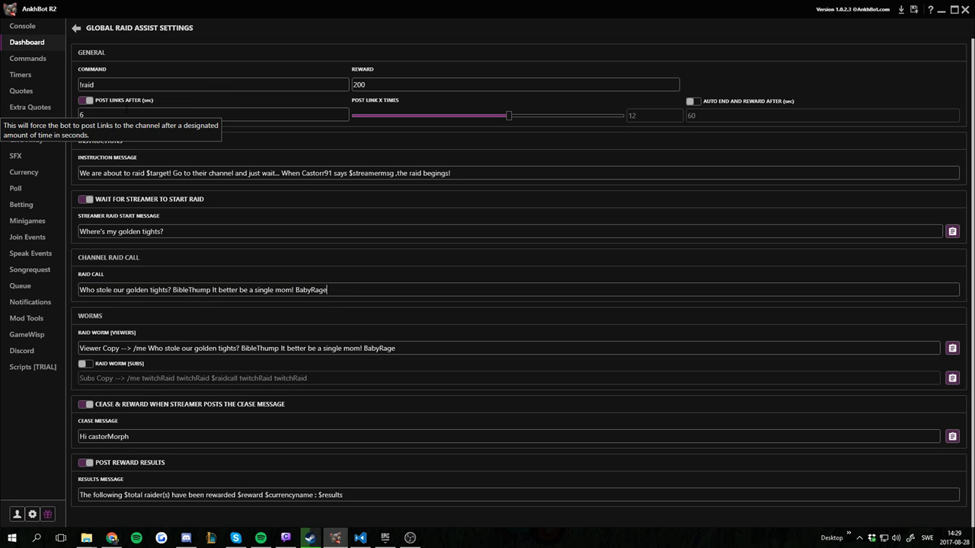
mouse_move(221, 337)
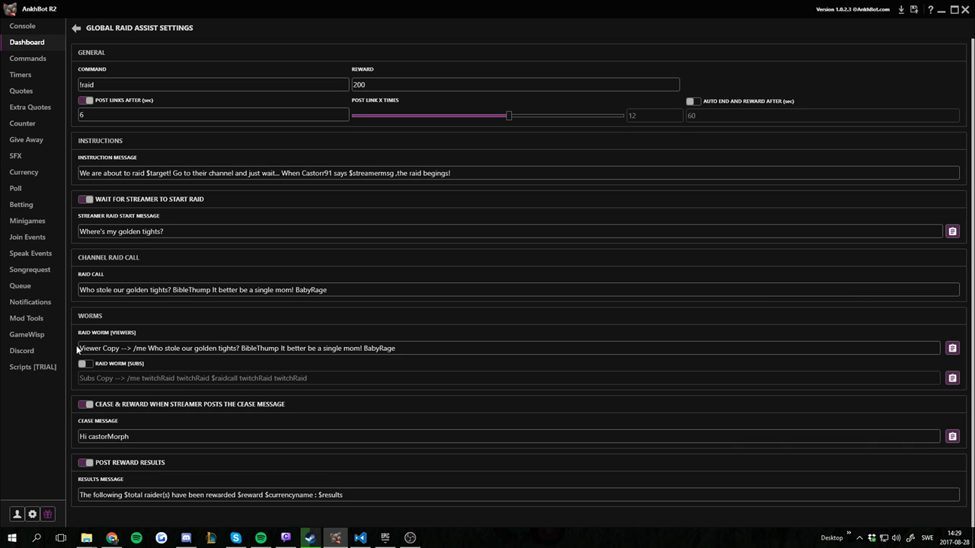
triple_click(236, 348)
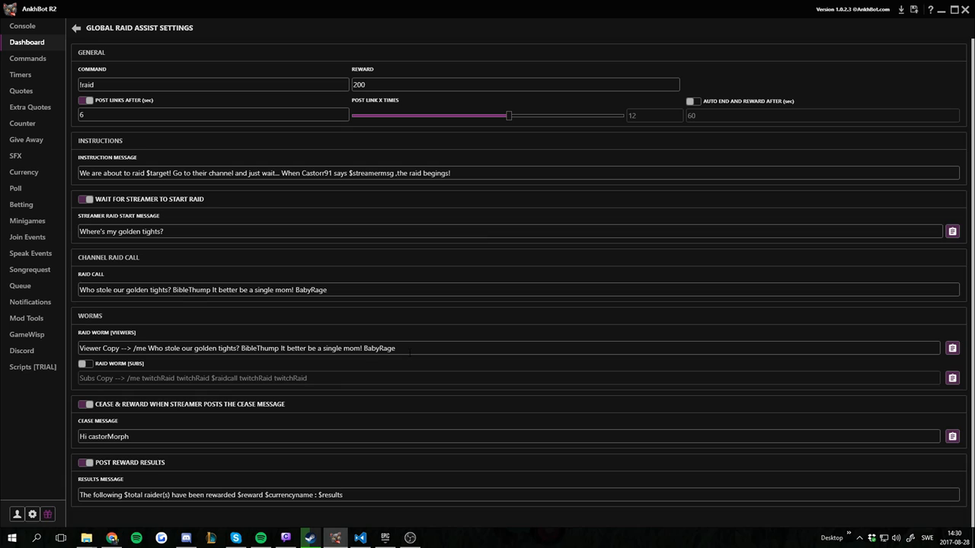
click(396, 348)
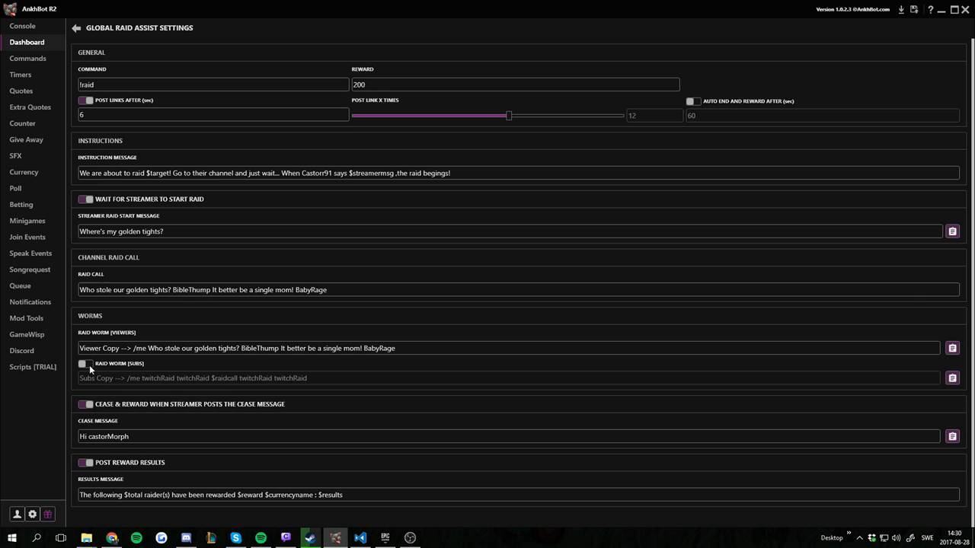
Step: Switch on Raid Worm (Subs) and change the viewer worm to '/me $raidcall'
click(85, 364)
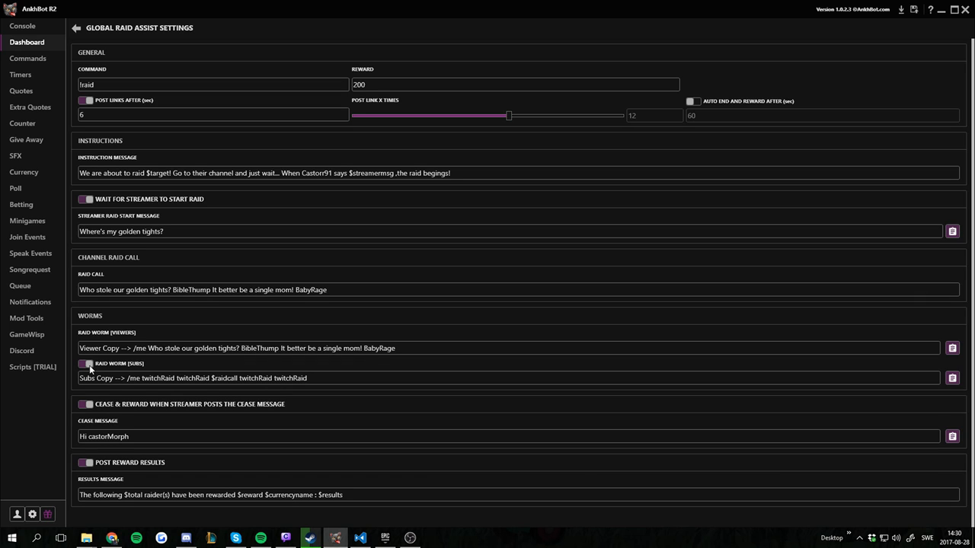
mouse_move(145, 370)
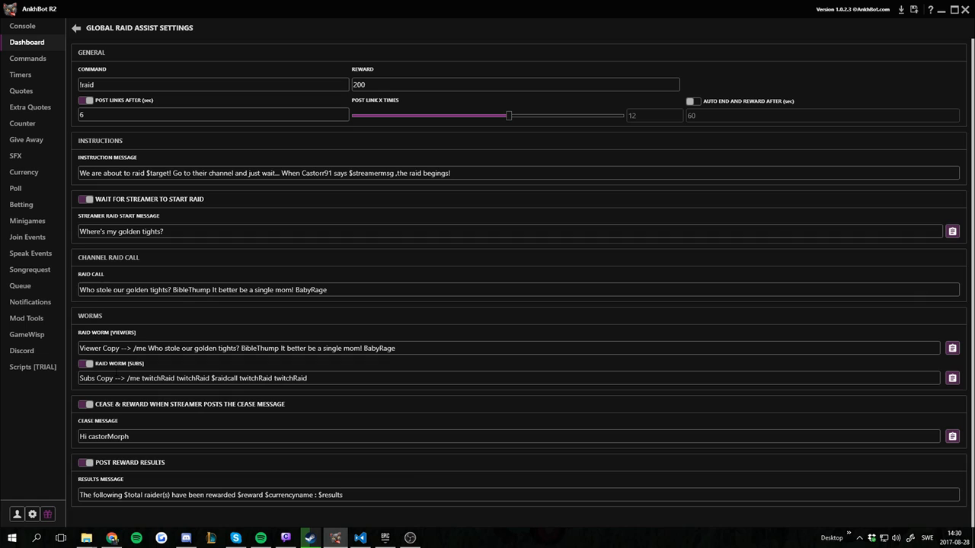
mouse_move(315, 405)
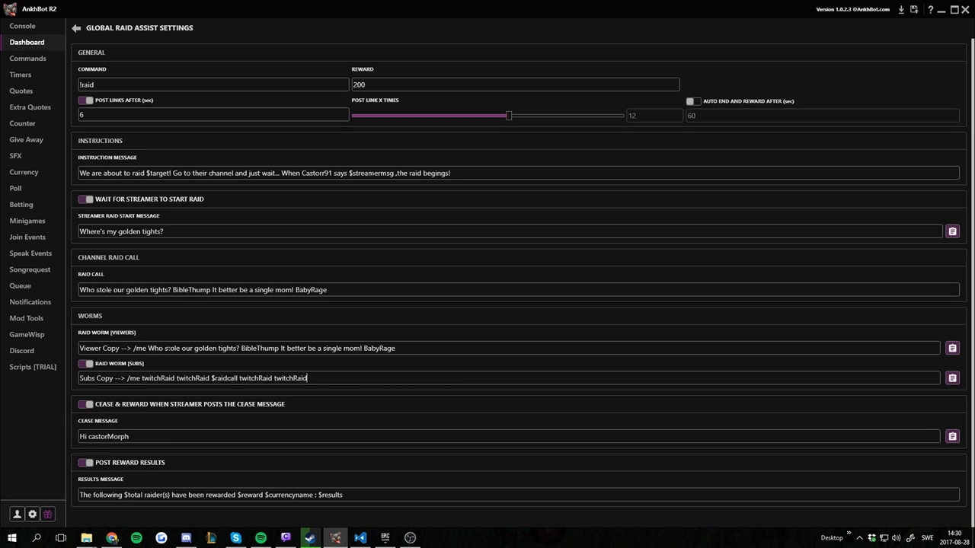
double_click(270, 348)
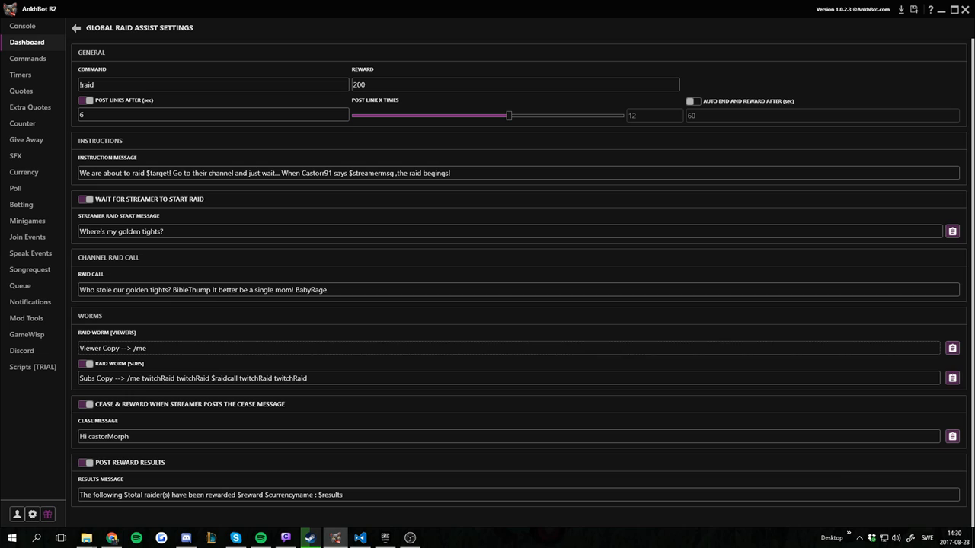
text($raidcall)
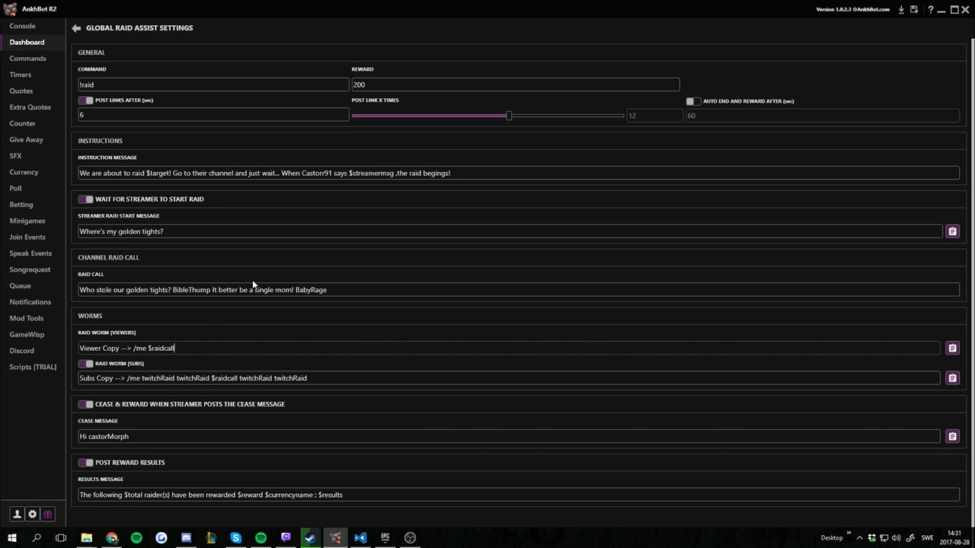
mouse_move(166, 368)
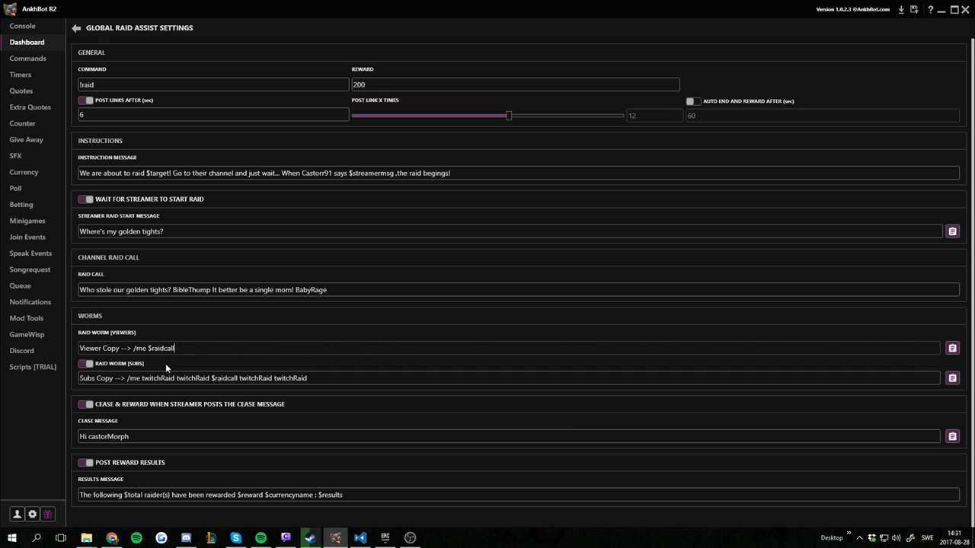
mouse_move(167, 369)
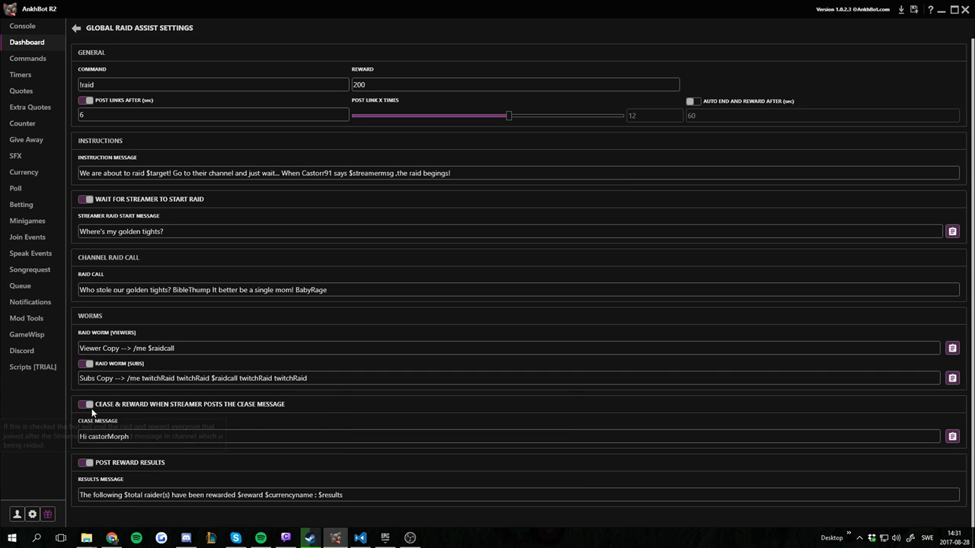
mouse_move(753, 97)
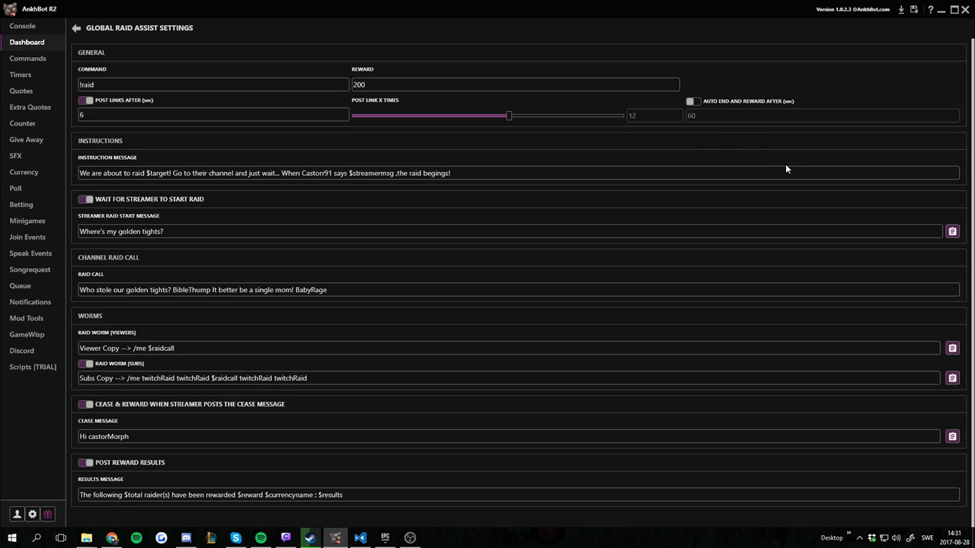
mouse_move(773, 195)
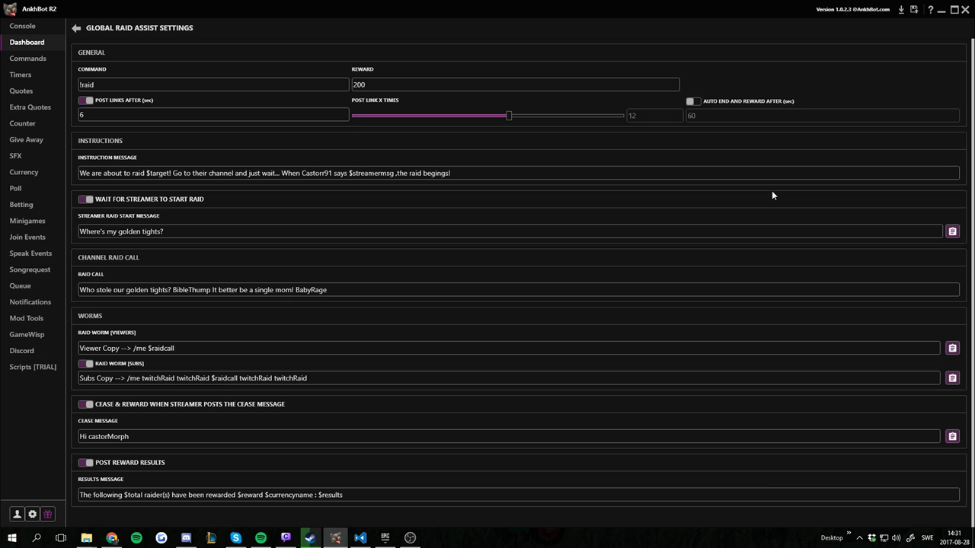
mouse_move(414, 486)
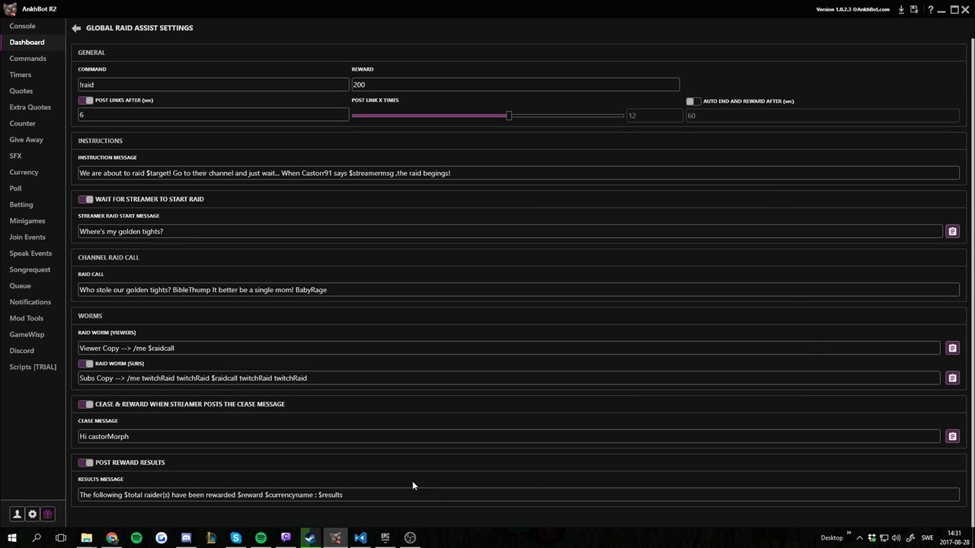
mouse_move(12, 436)
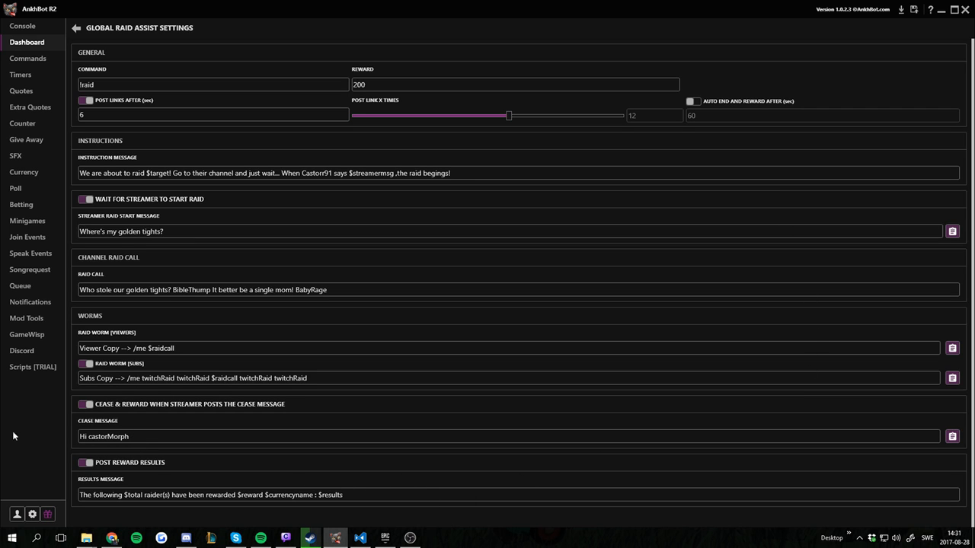
click(103, 436)
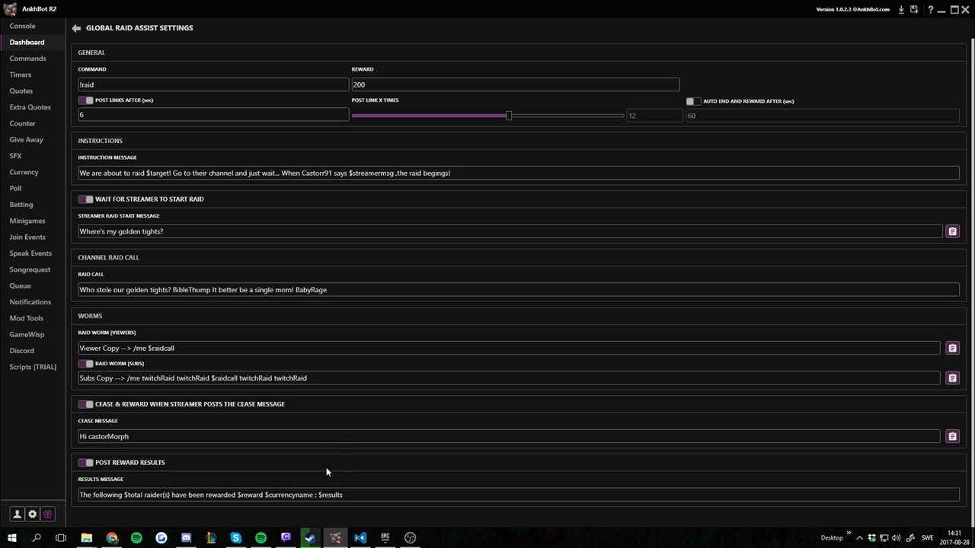
mouse_move(260, 320)
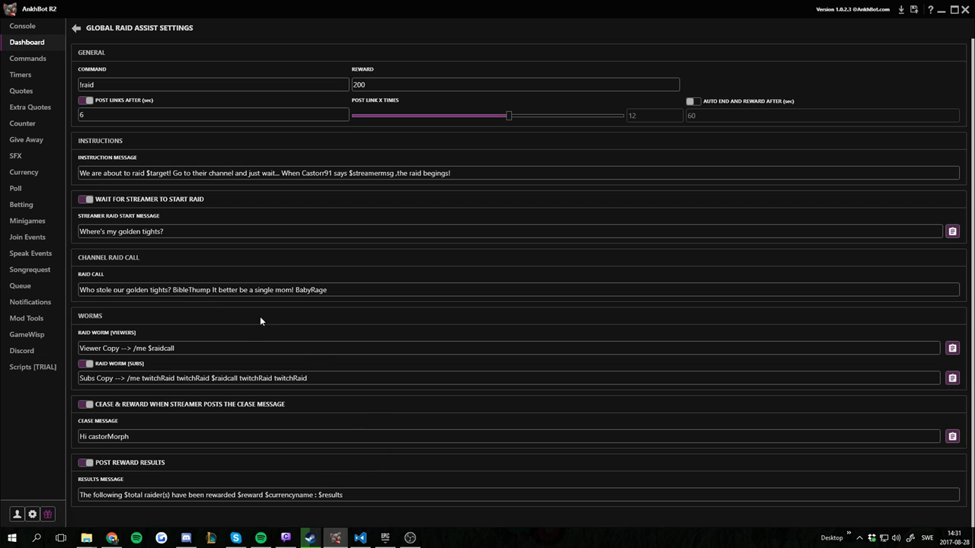
mouse_move(305, 321)
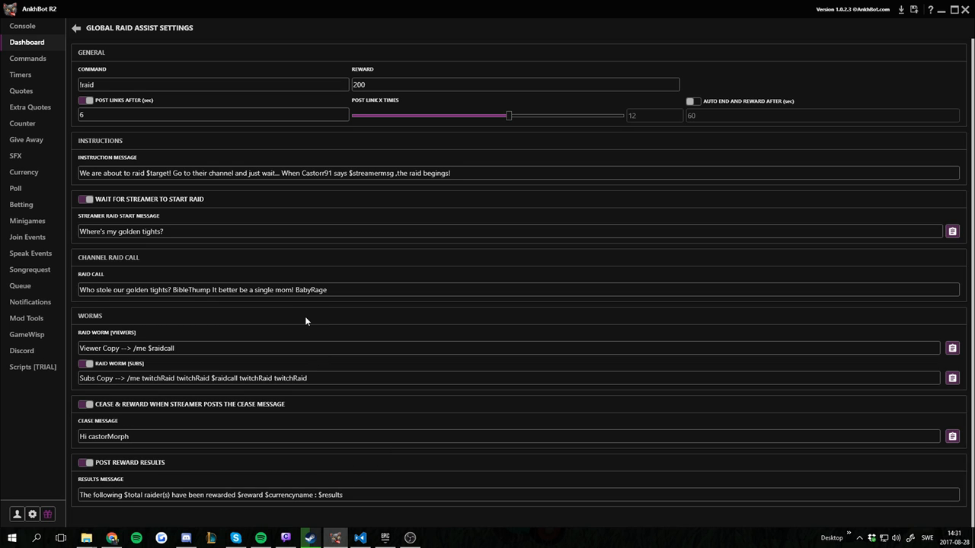
mouse_move(94, 494)
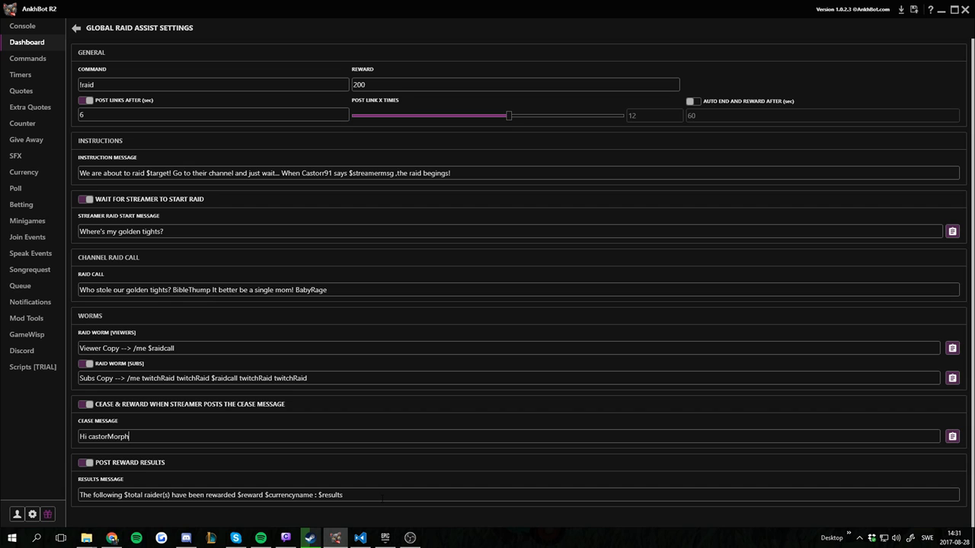
Step: Send '!raid thorlar' in the console's streamer chat and review the posted worms
click(22, 25)
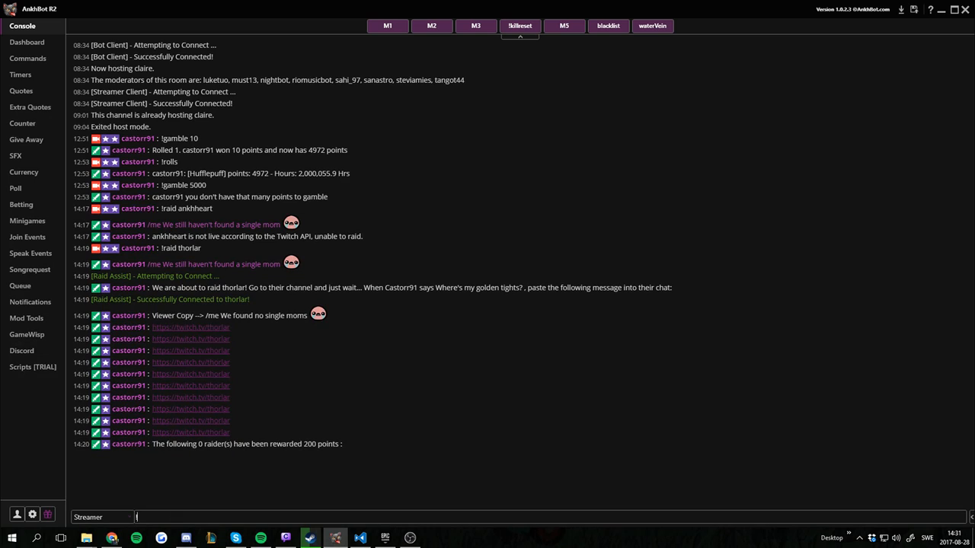
text(!raid th)
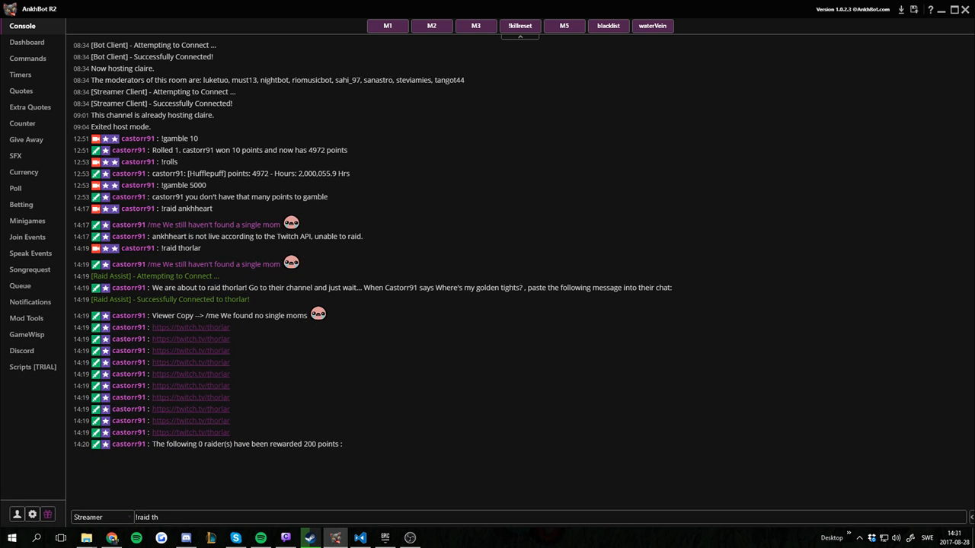
text(orlar)
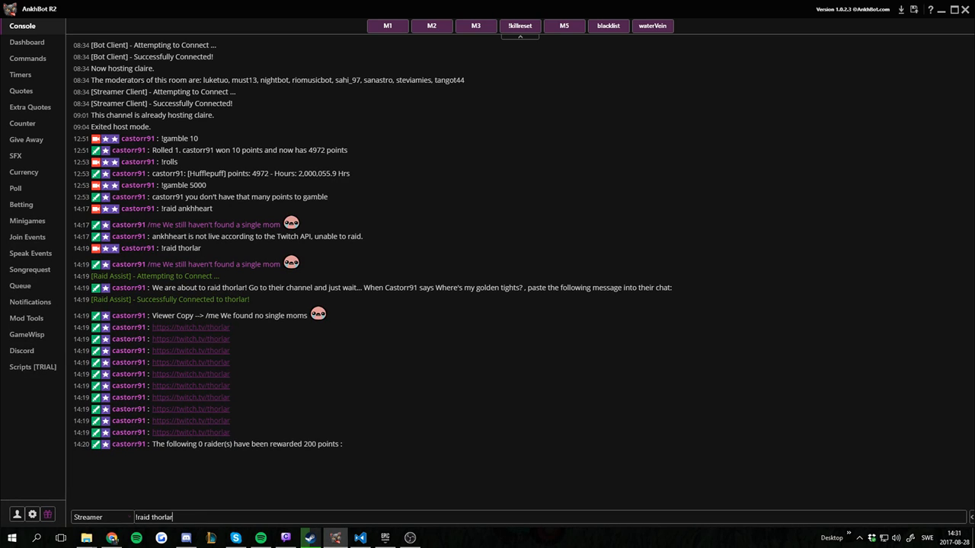
mouse_move(265, 509)
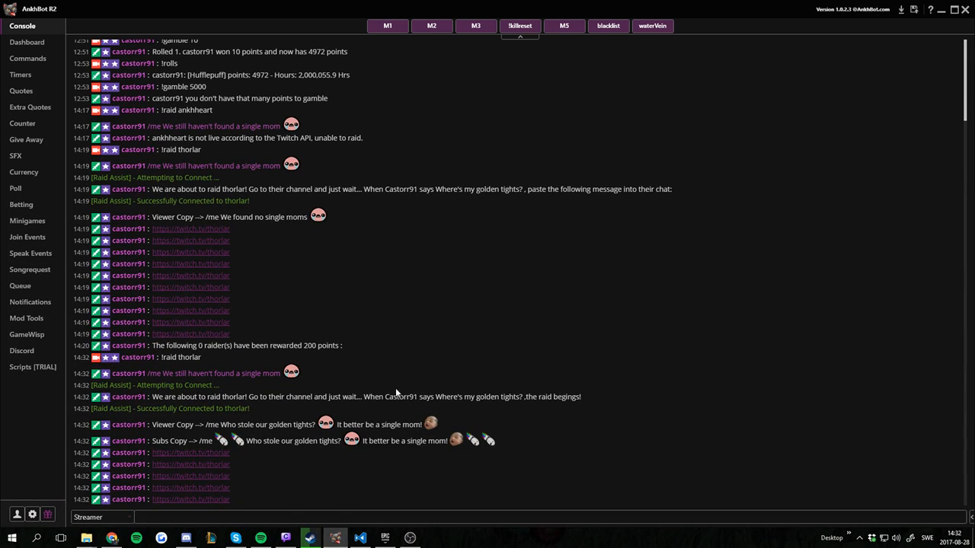
scroll(down, 3)
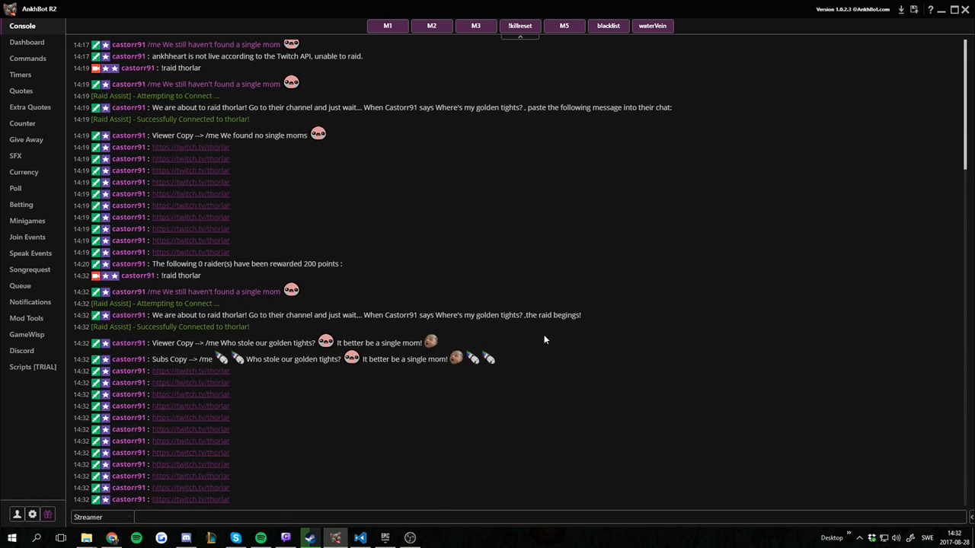
mouse_move(206, 358)
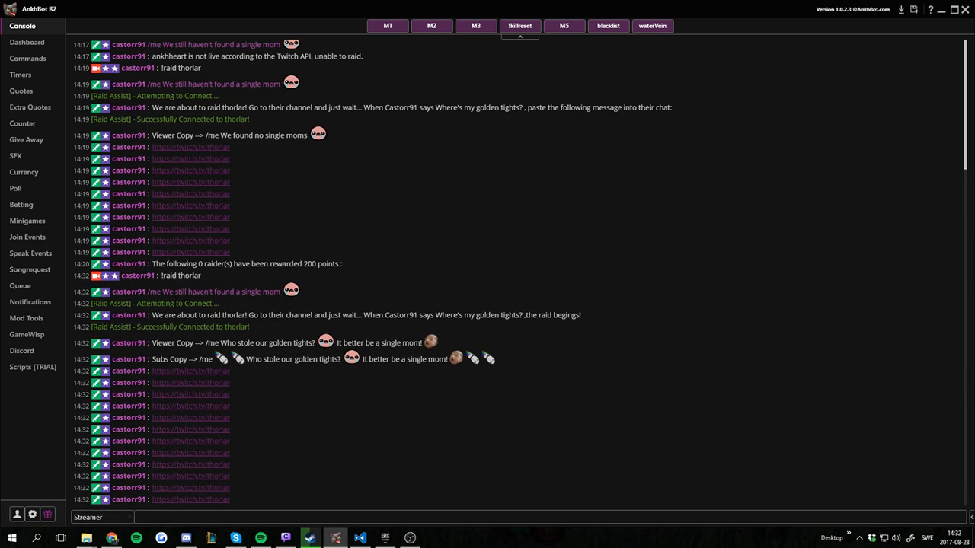
mouse_move(251, 340)
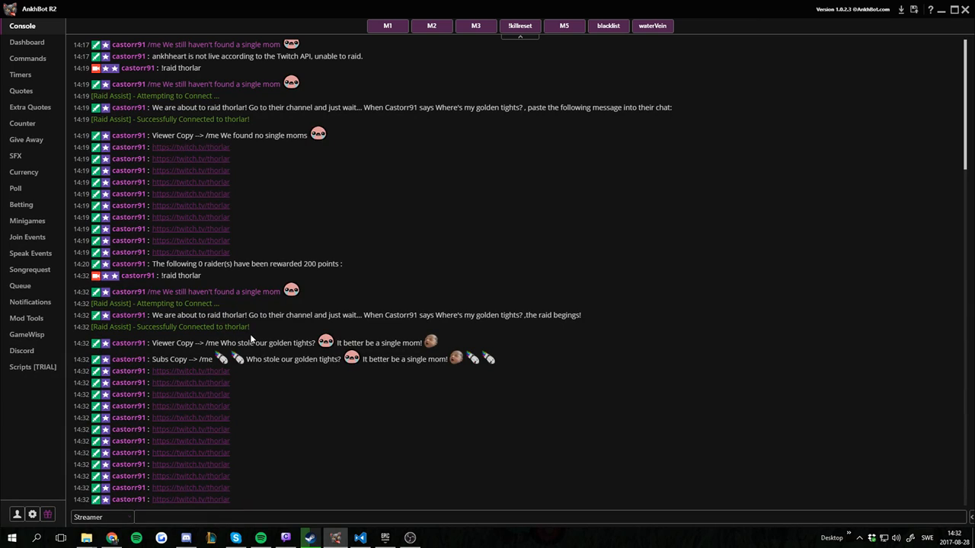
mouse_move(261, 340)
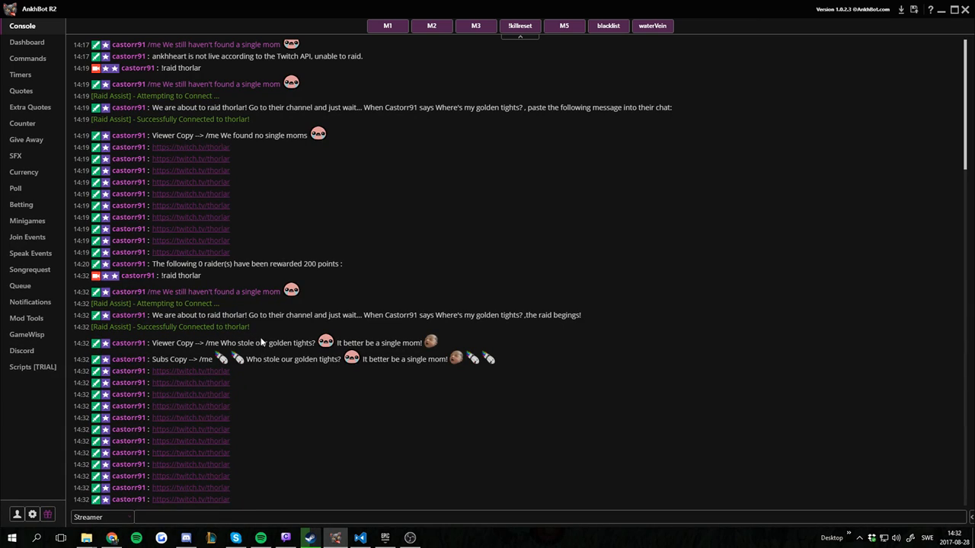
mouse_move(310, 432)
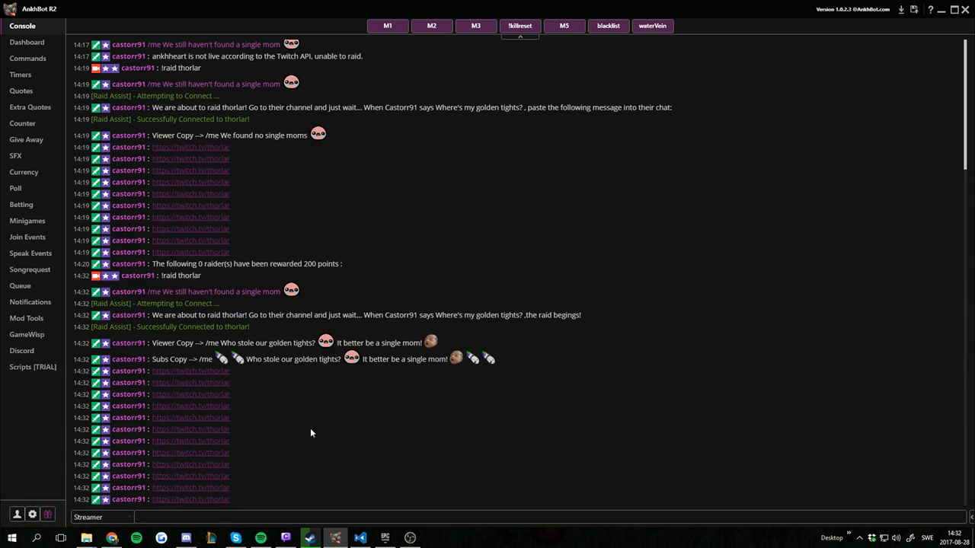
mouse_move(325, 447)
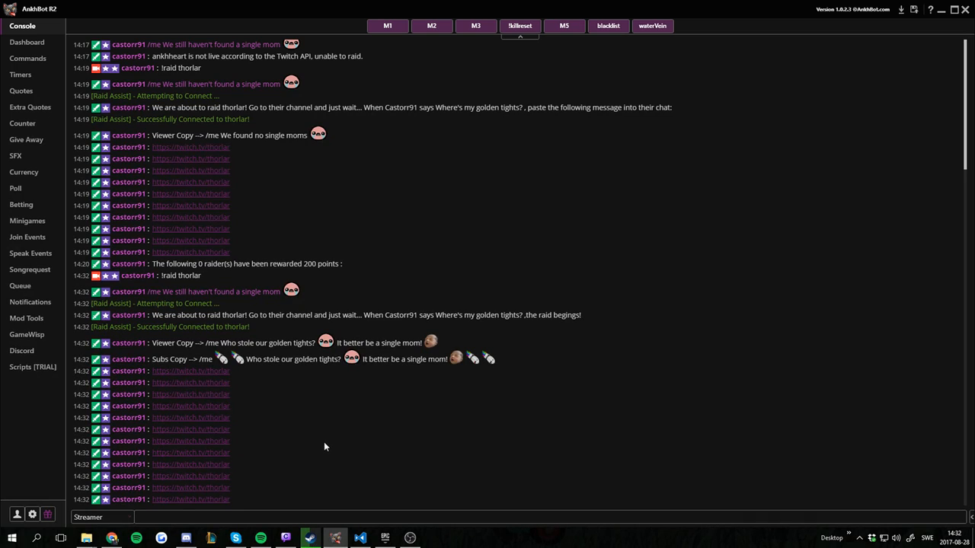
mouse_move(411, 281)
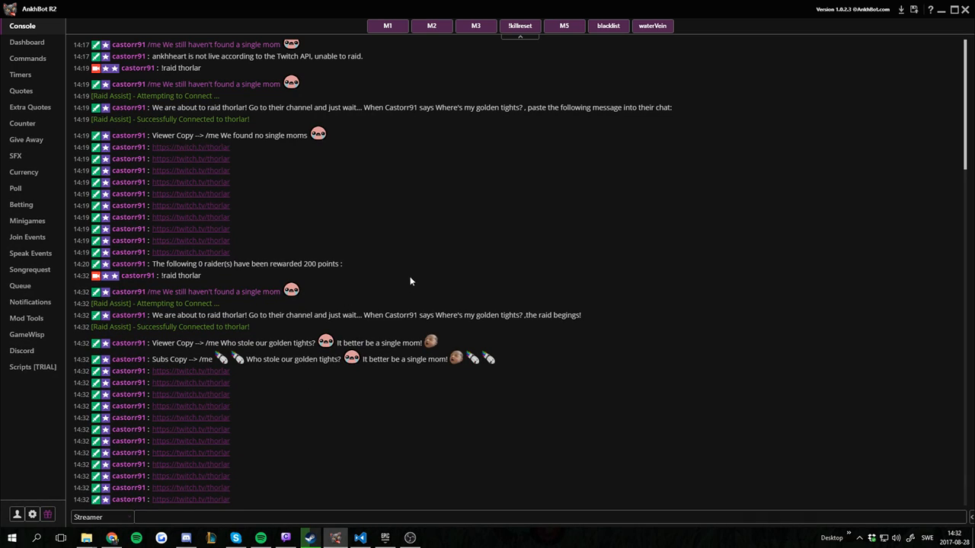
mouse_move(544, 313)
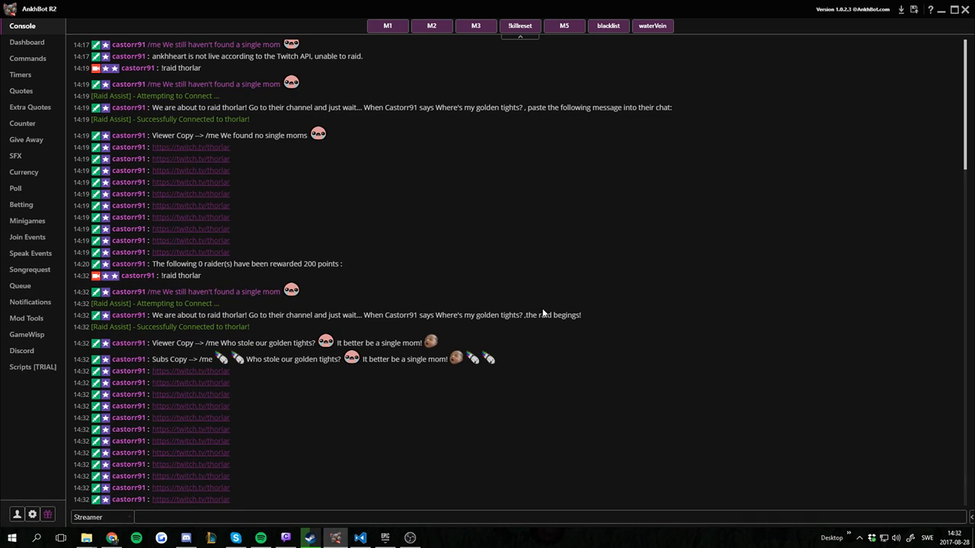
Step: Stop the thorlar raid from the Dashboard, rewarding raiders 200 points
click(26, 42)
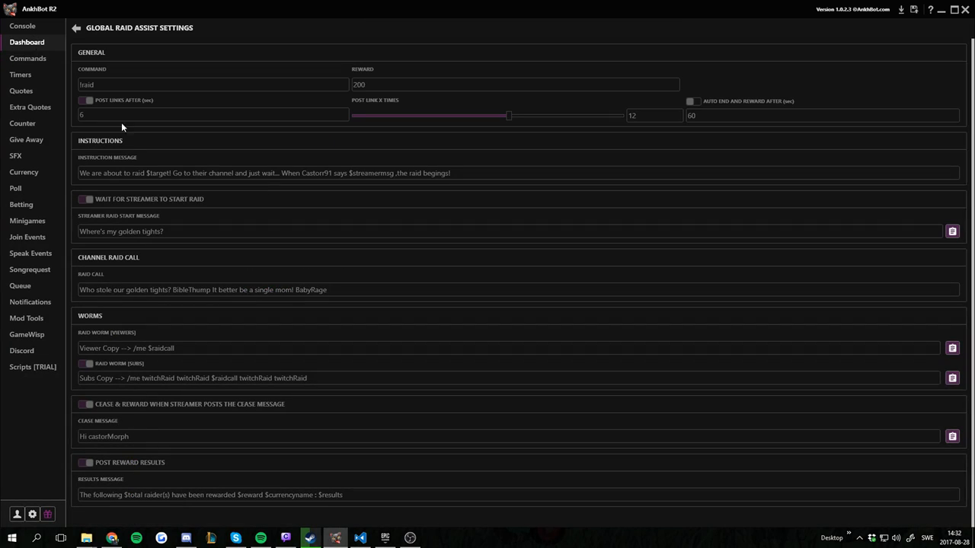
click(75, 28)
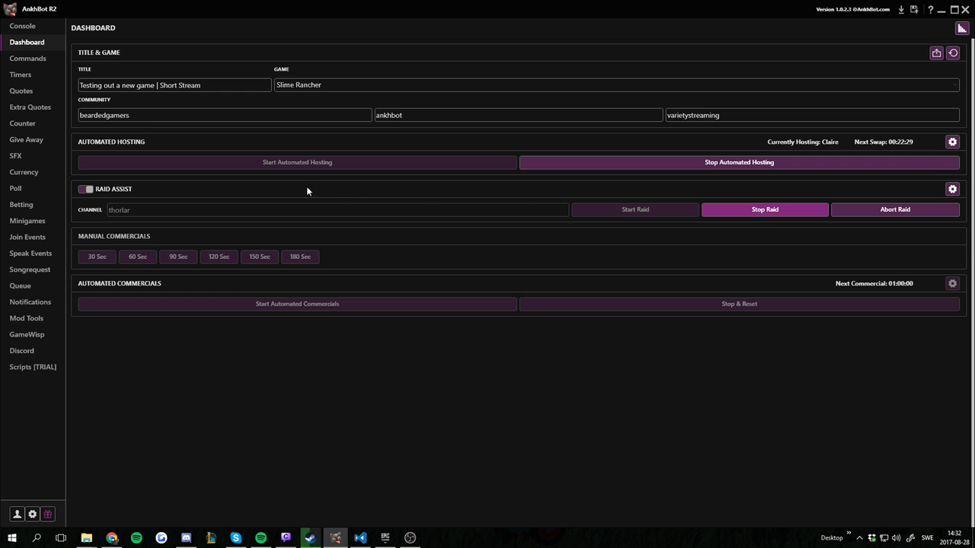
click(22, 25)
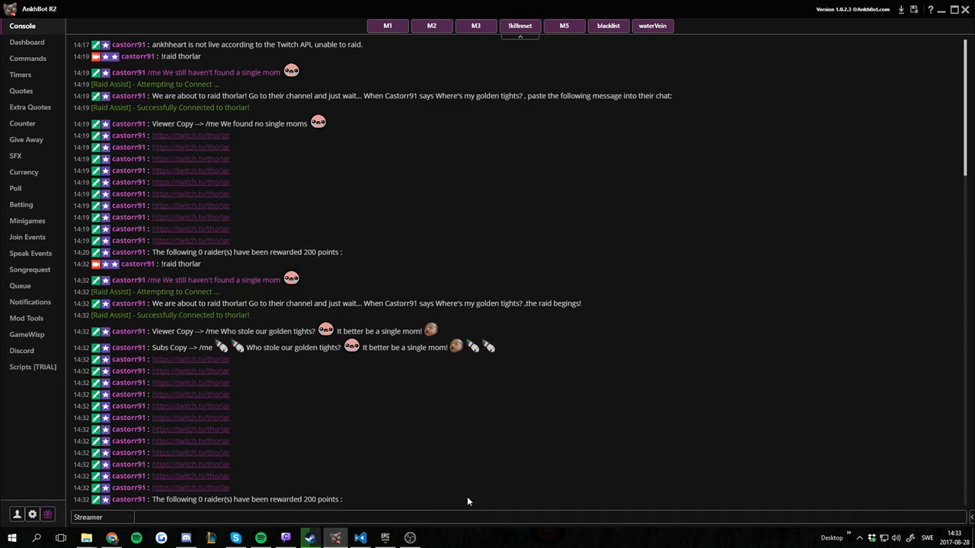
mouse_move(320, 427)
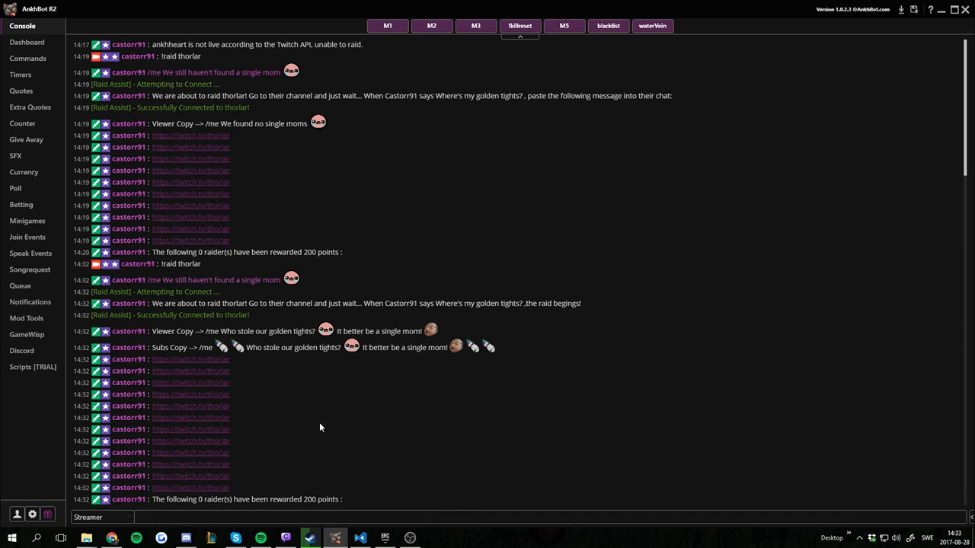
mouse_move(152, 307)
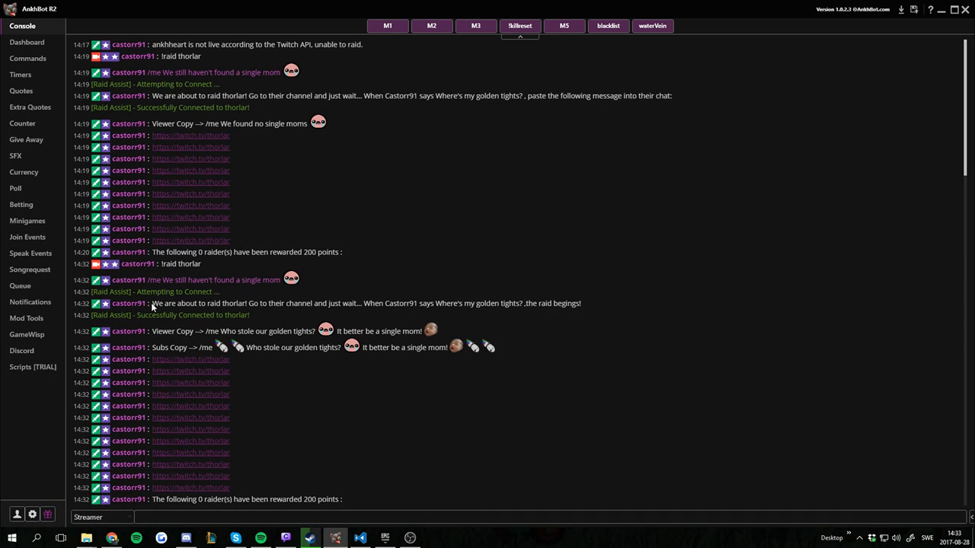
drag(154, 303, 500, 303)
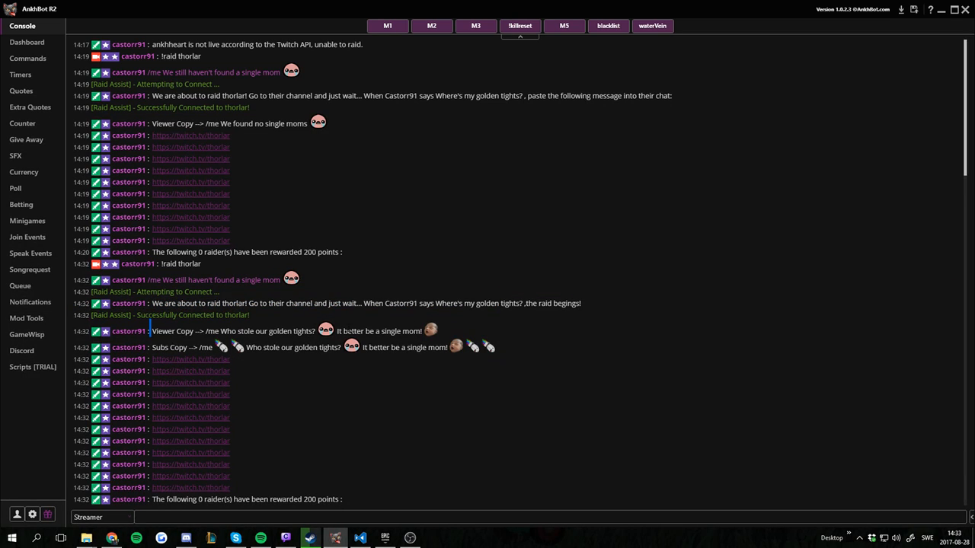
drag(153, 330, 434, 330)
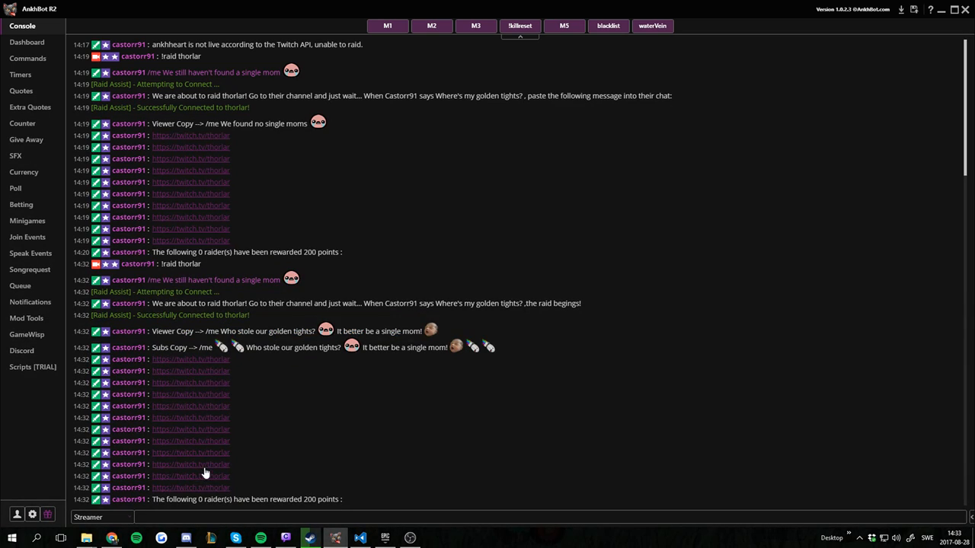
mouse_move(197, 408)
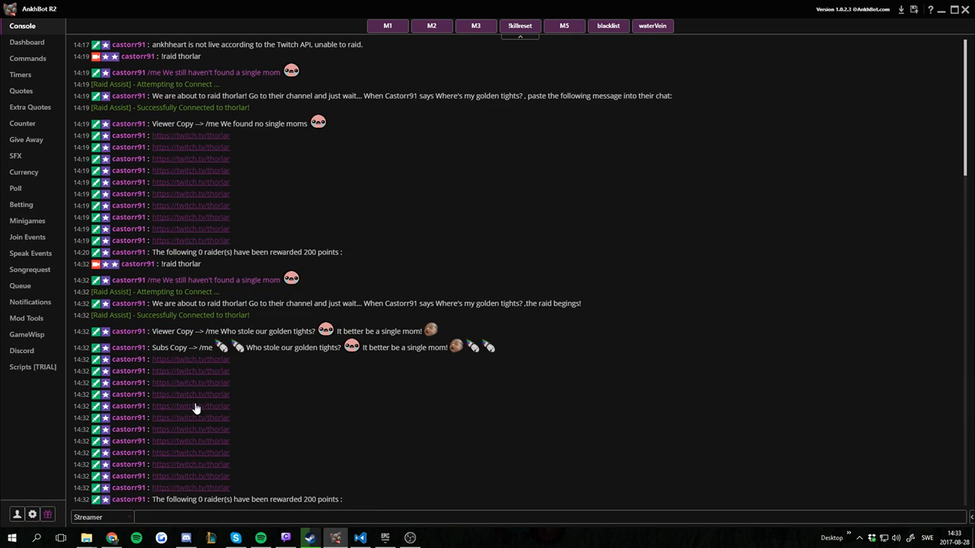
mouse_move(249, 404)
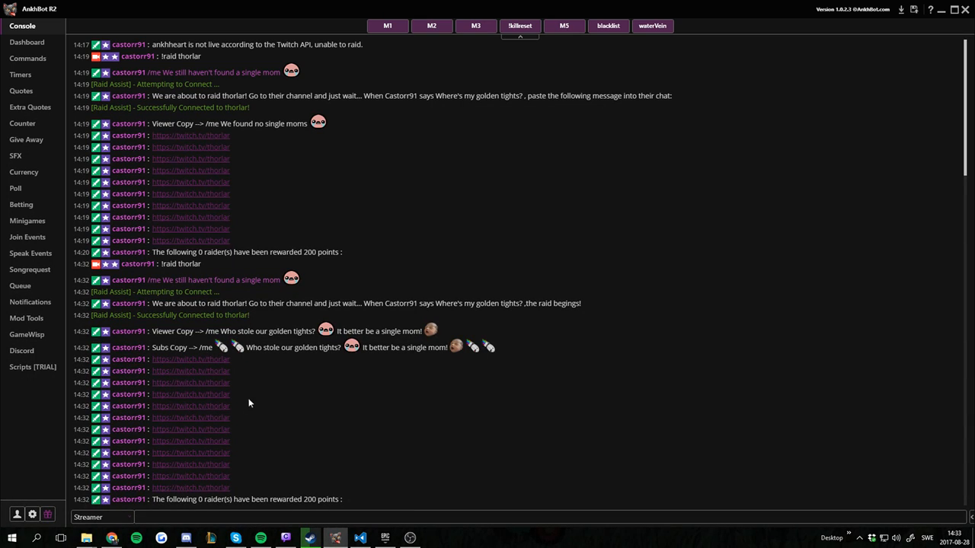
mouse_move(198, 508)
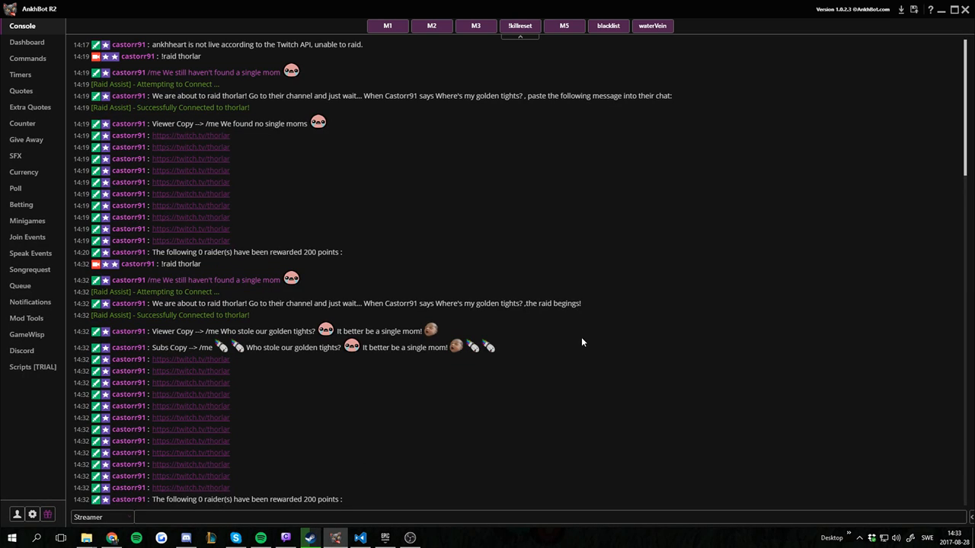
mouse_move(457, 289)
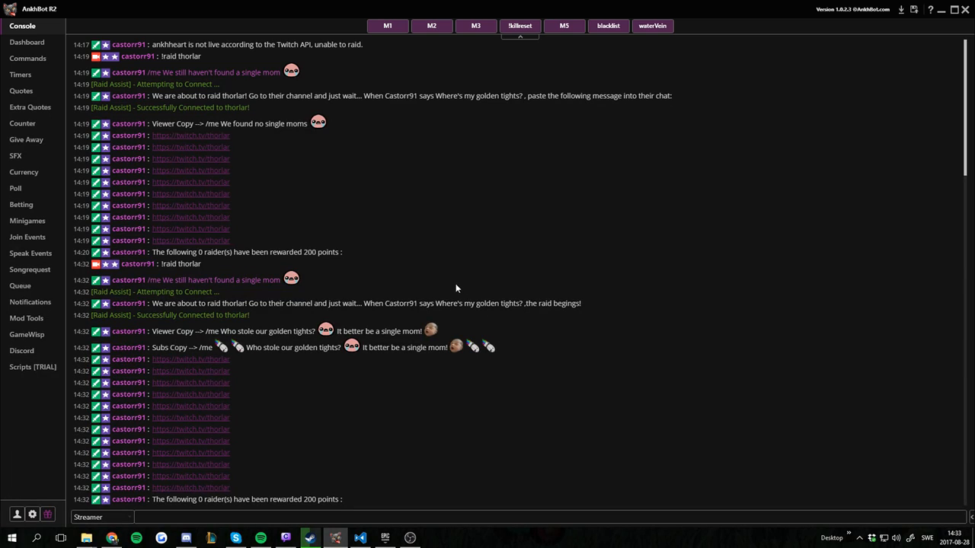
mouse_move(617, 407)
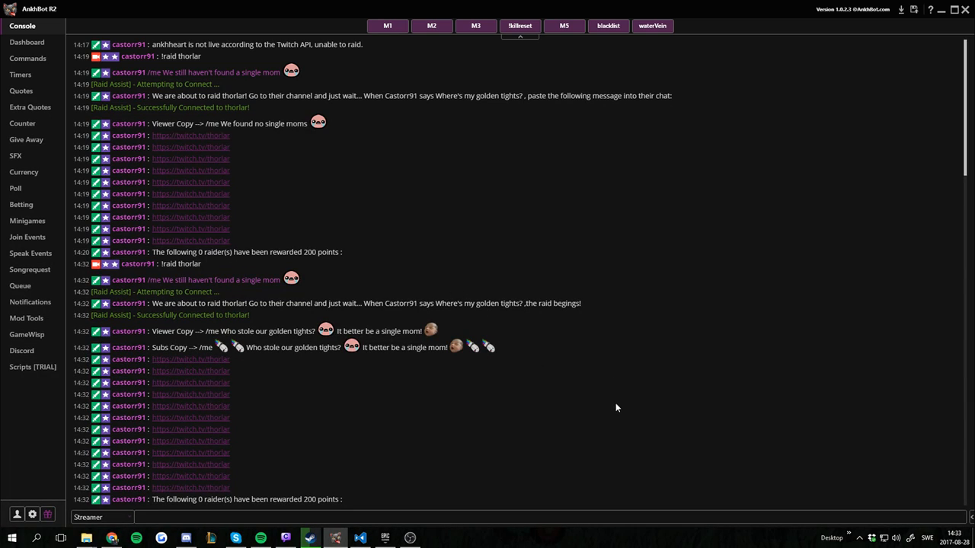